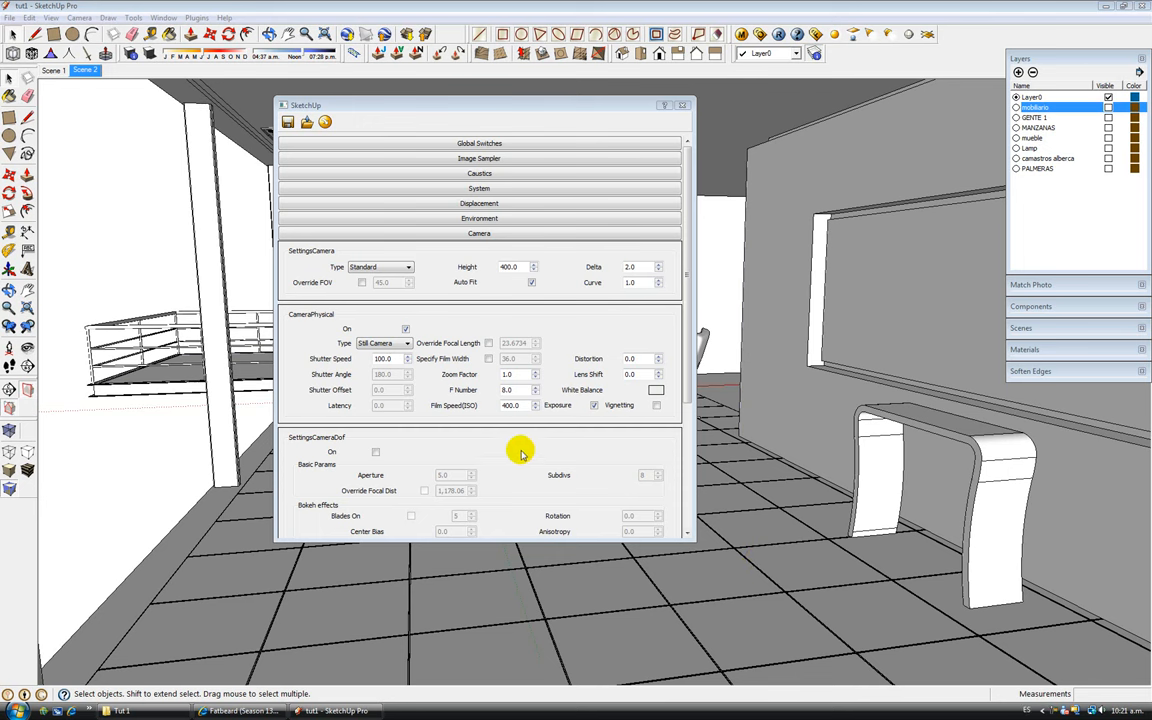
{"action": "mouse_move", "coordinate": [521, 447]}
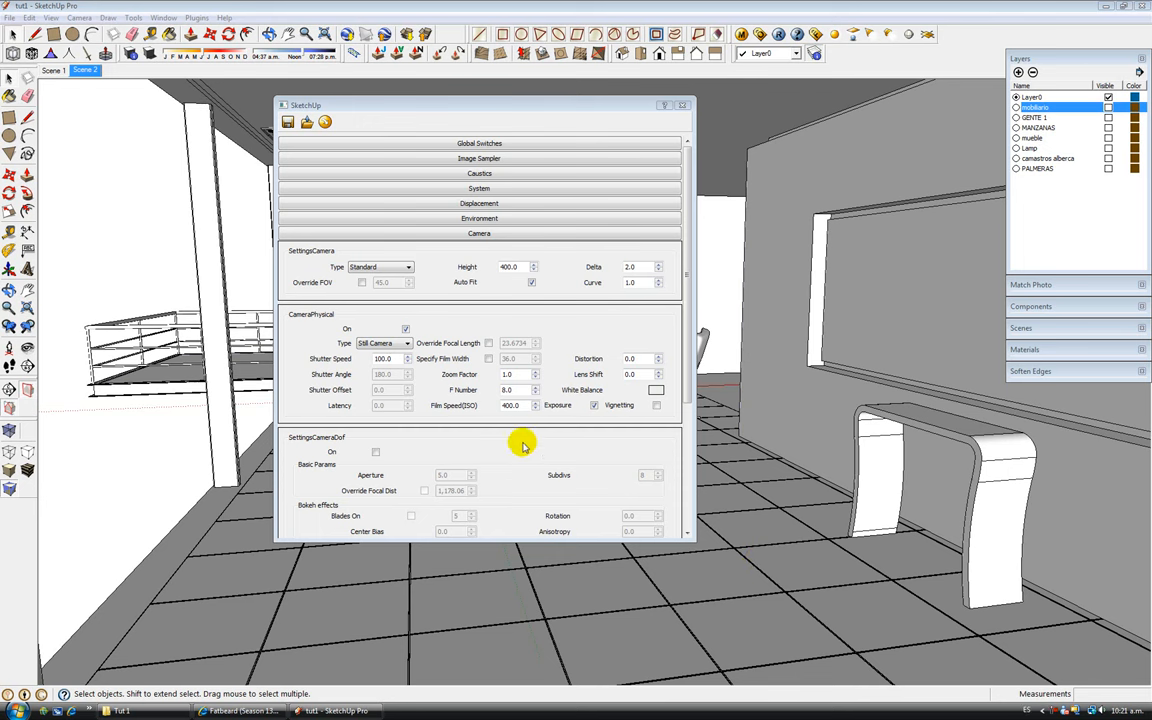
{"action": "mouse_move", "coordinate": [553, 418]}
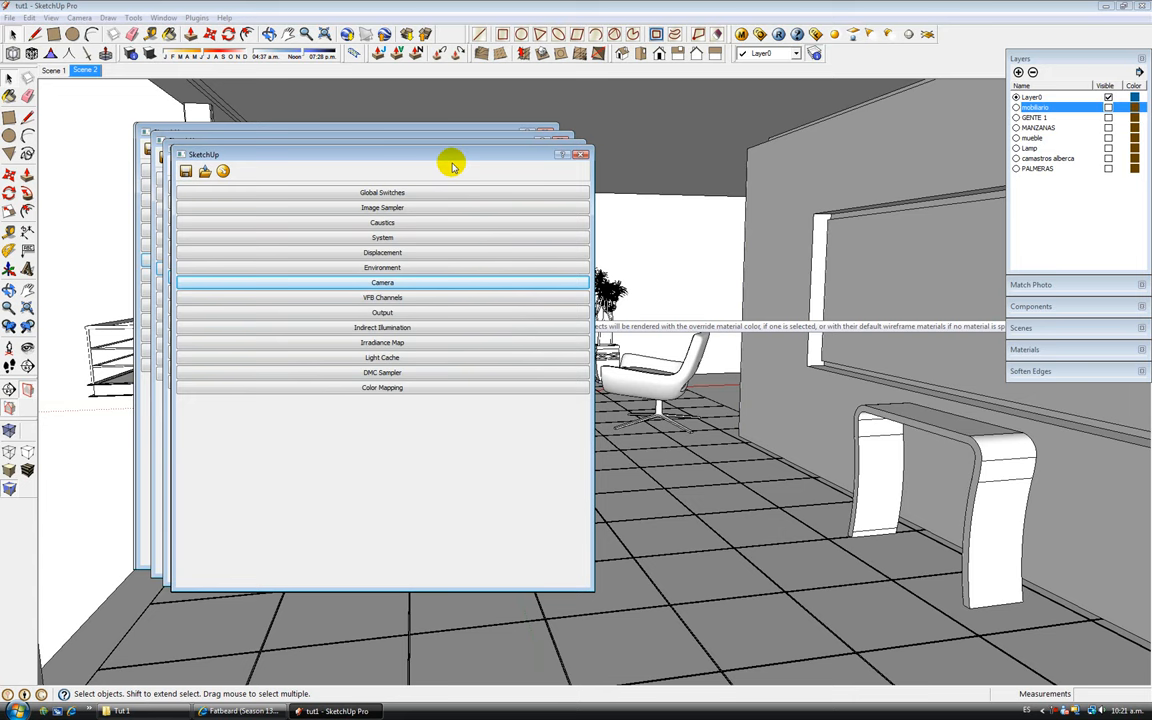
{"action": "mouse_move", "coordinate": [690, 298]}
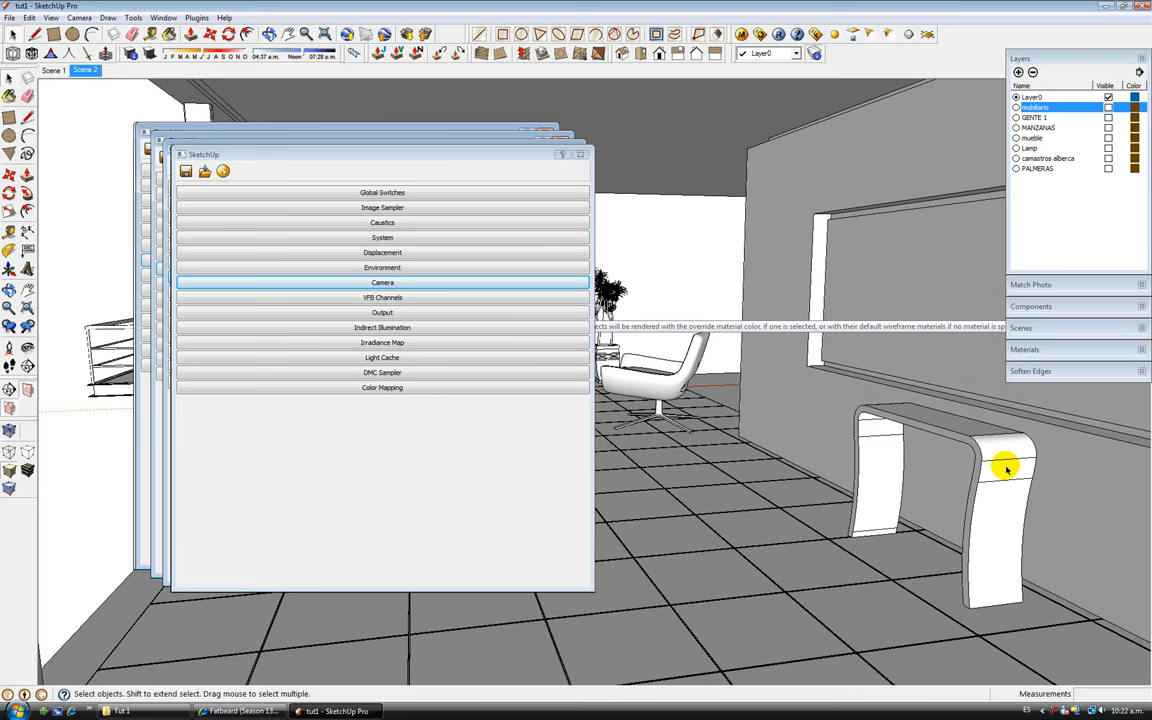
{"action": "mouse_move", "coordinate": [800, 202]}
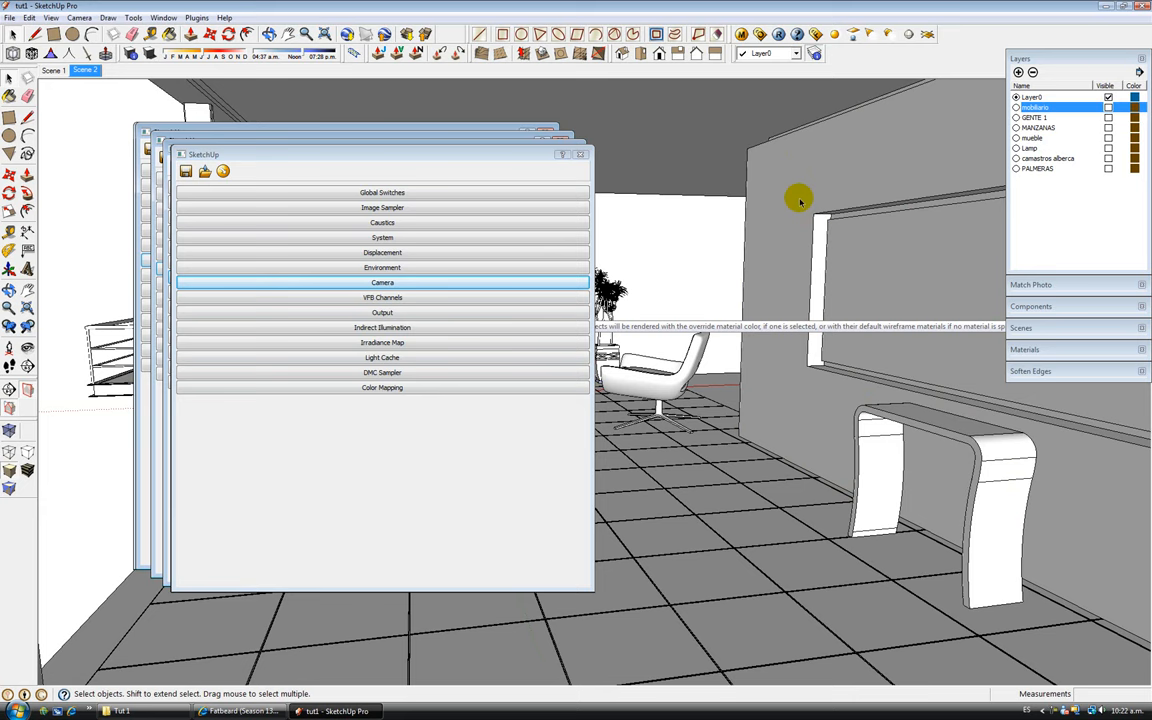
{"action": "mouse_move", "coordinate": [790, 190]}
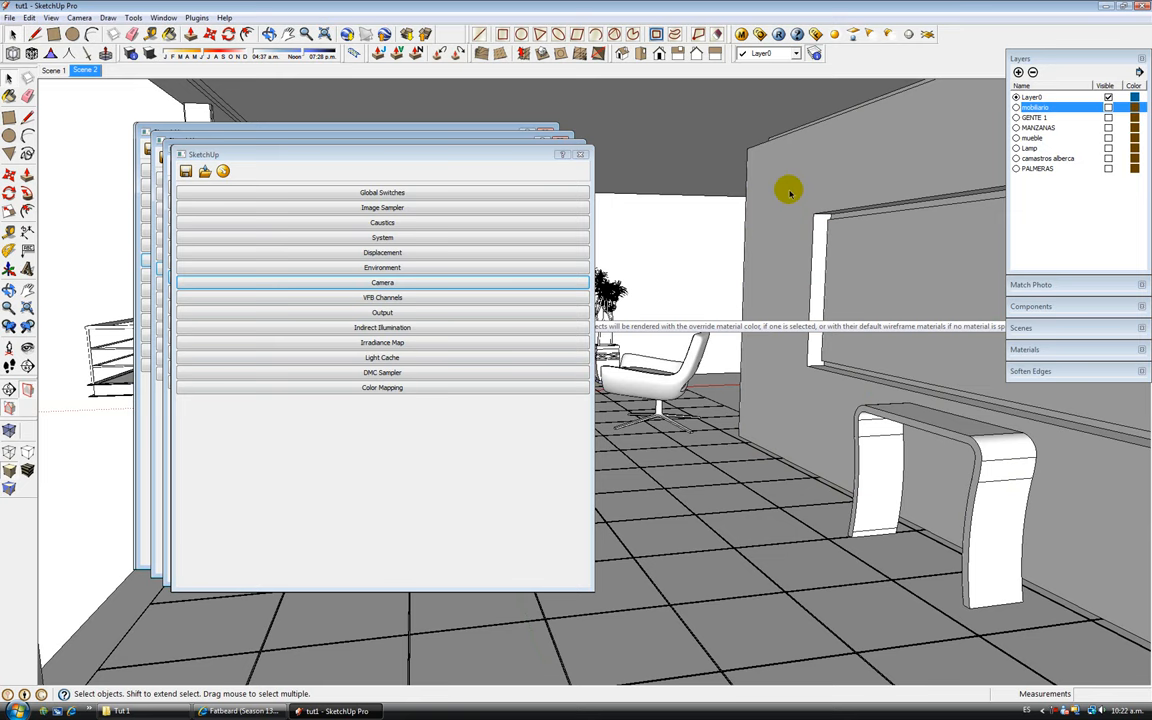
{"action": "mouse_move", "coordinate": [762, 197]}
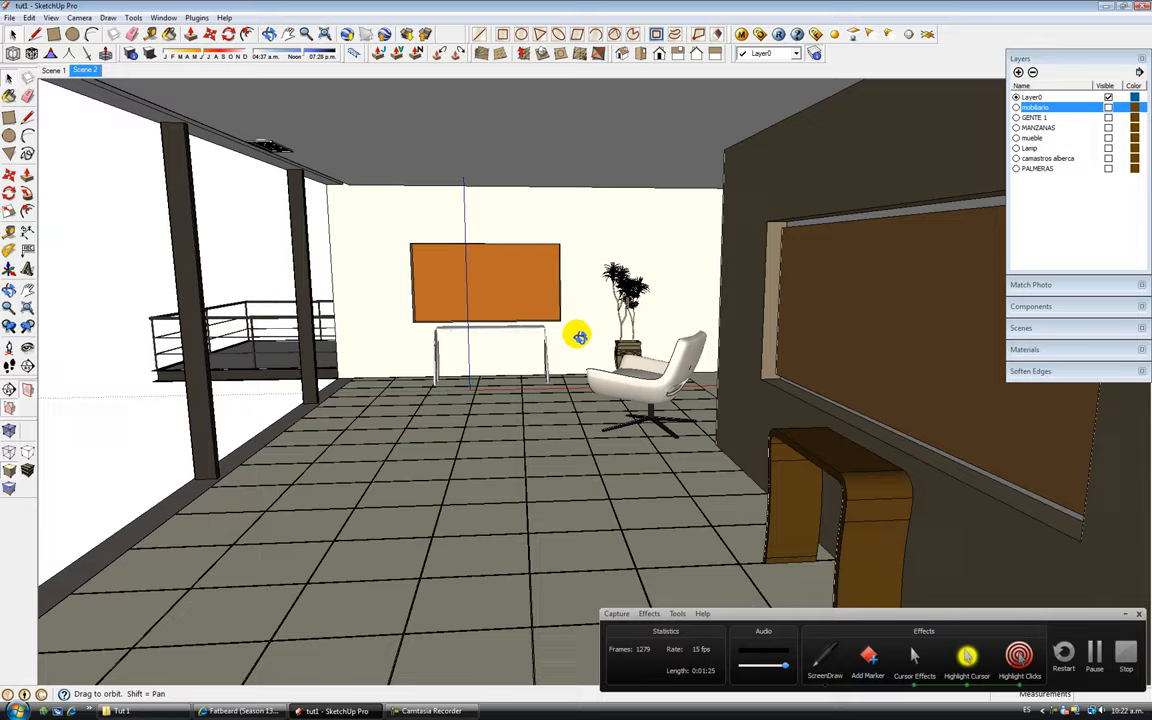
Orbit the interior view toward the chair, plant and back wall
{"action": "left_click_drag", "start_coordinate": [580, 335], "coordinate": [693, 444]}
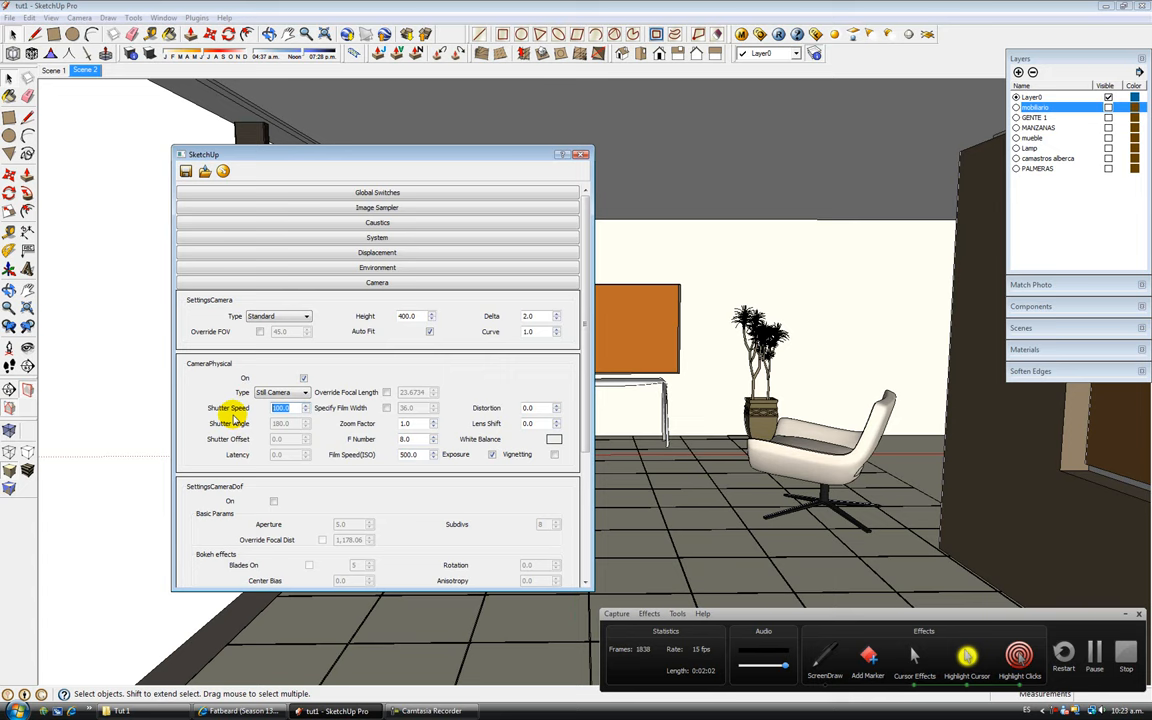
Collapse the Camera rollout so only the V-Ray option section list remains
{"action": "left_click", "coordinate": [382, 282]}
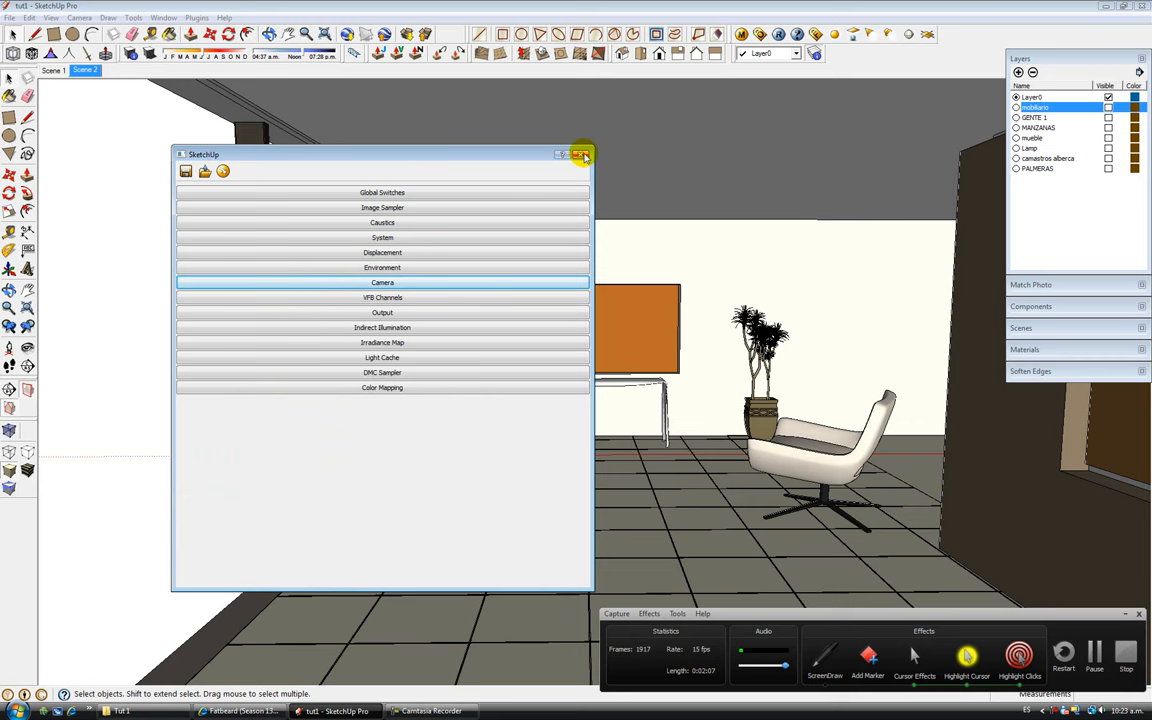
{"action": "left_click", "coordinate": [583, 155]}
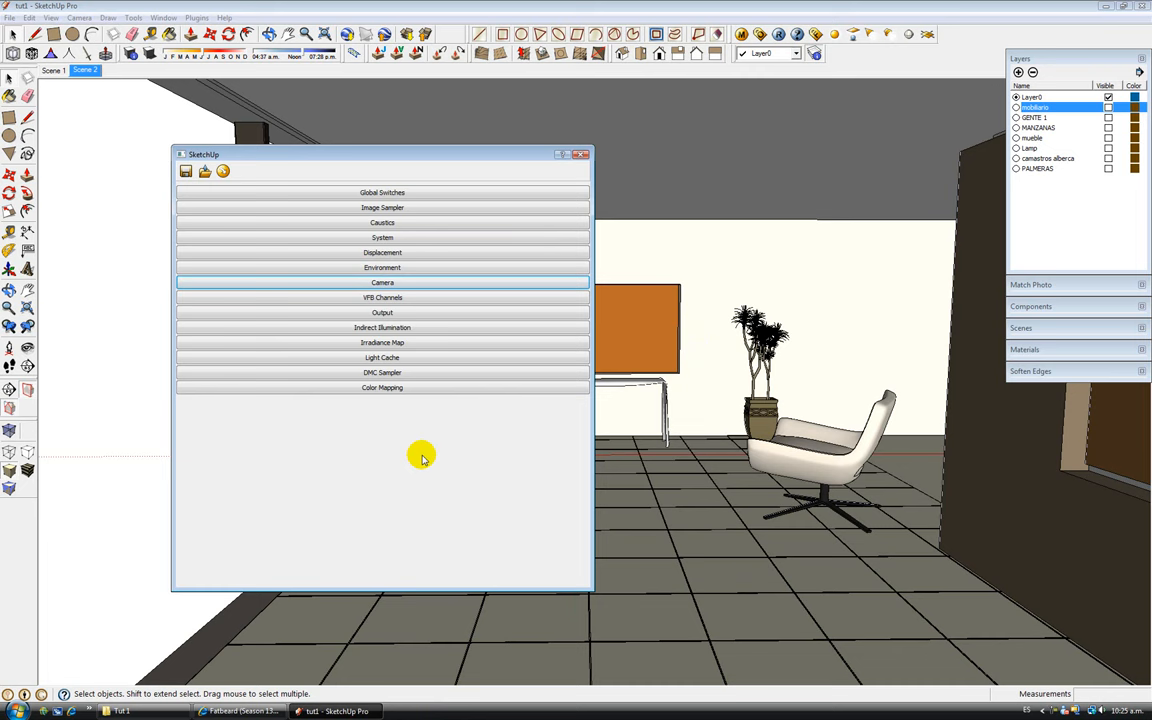
Expand Camera, edit the Film Speed (ISO) value, and collapse the section again
{"action": "left_click", "coordinate": [382, 282]}
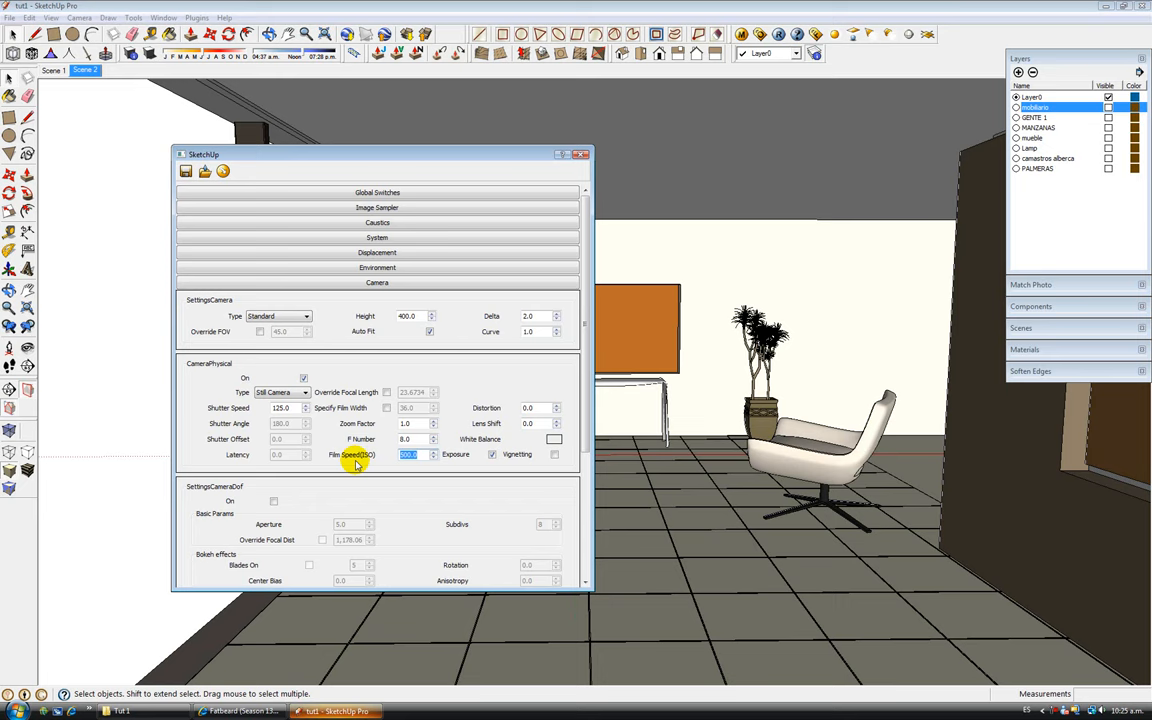
{"action": "left_click", "coordinate": [382, 282]}
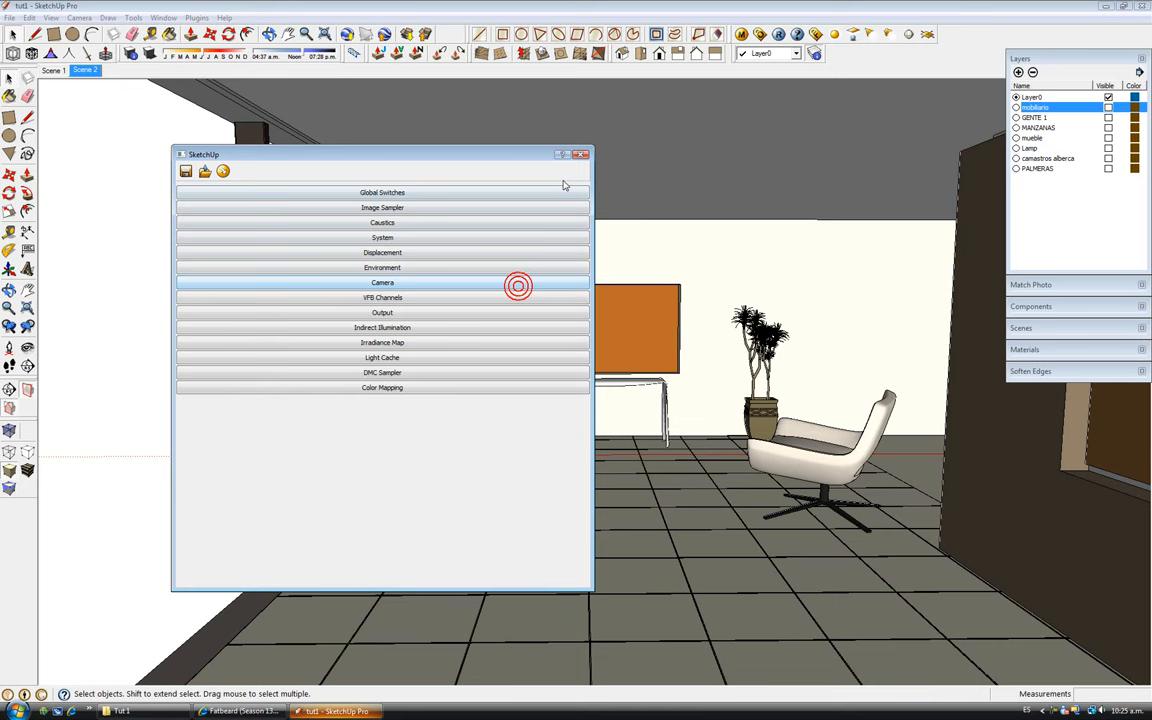
{"action": "left_click", "coordinate": [588, 154]}
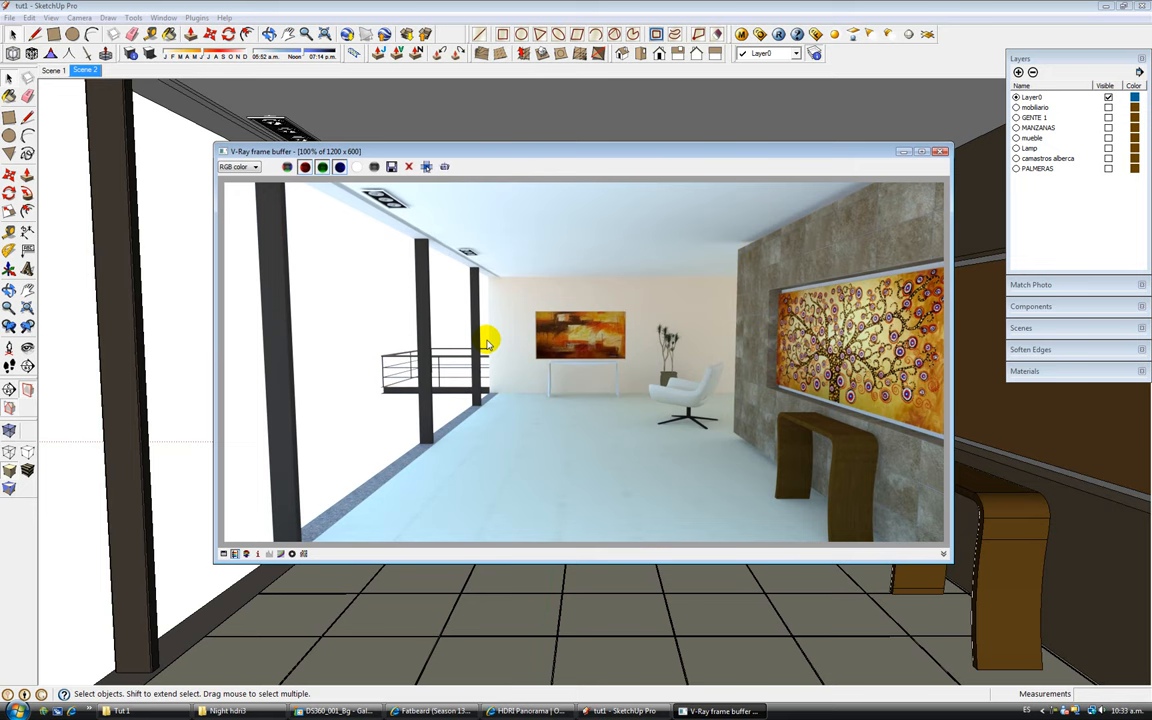
{"action": "mouse_move", "coordinate": [492, 407]}
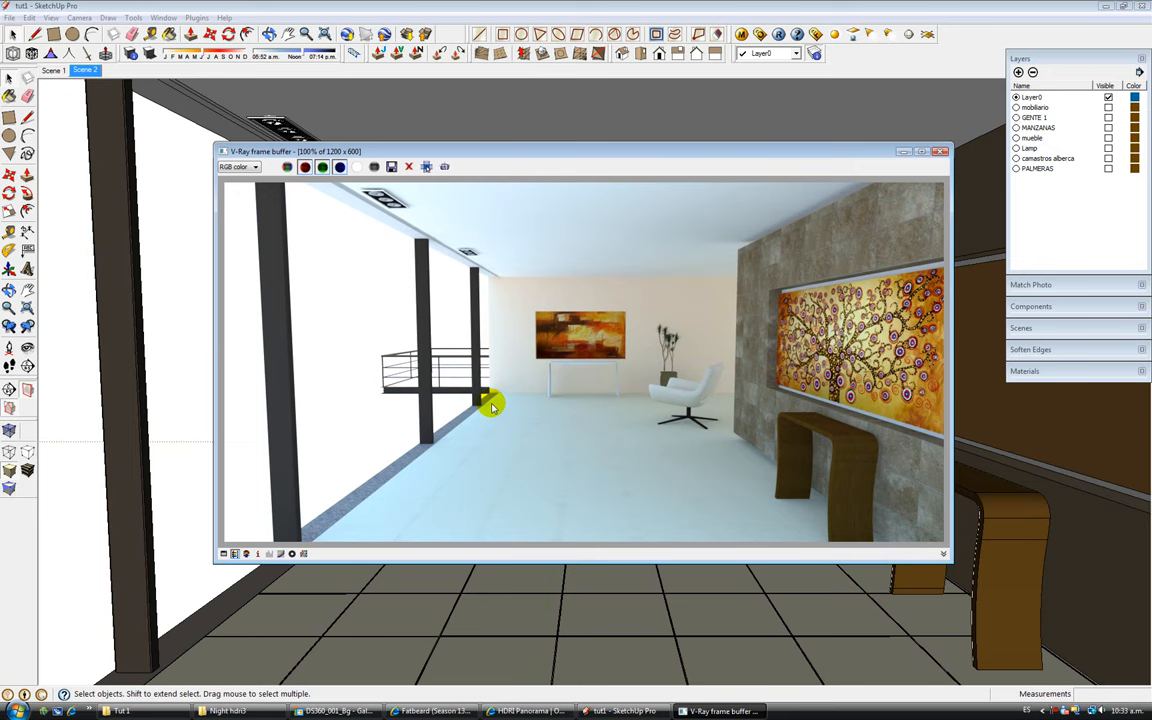
{"action": "mouse_move", "coordinate": [548, 290]}
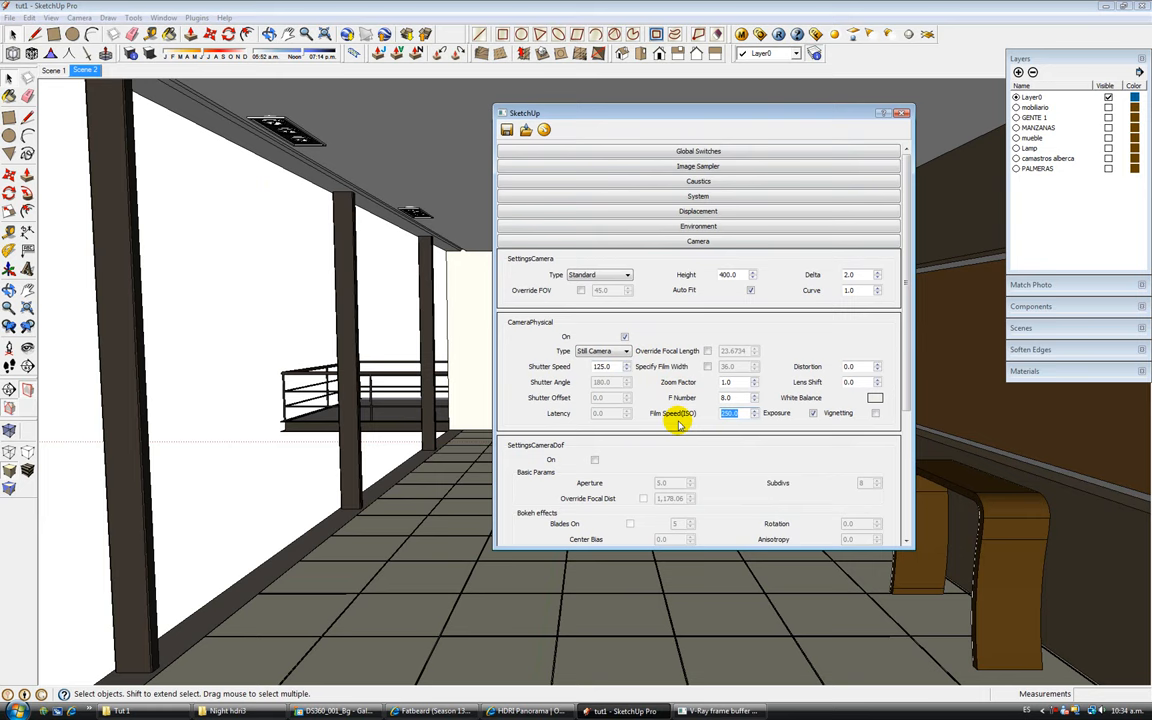
Set Film Speed (ISO) to 225 and close the resulting render window
{"action": "type", "text": "225"}
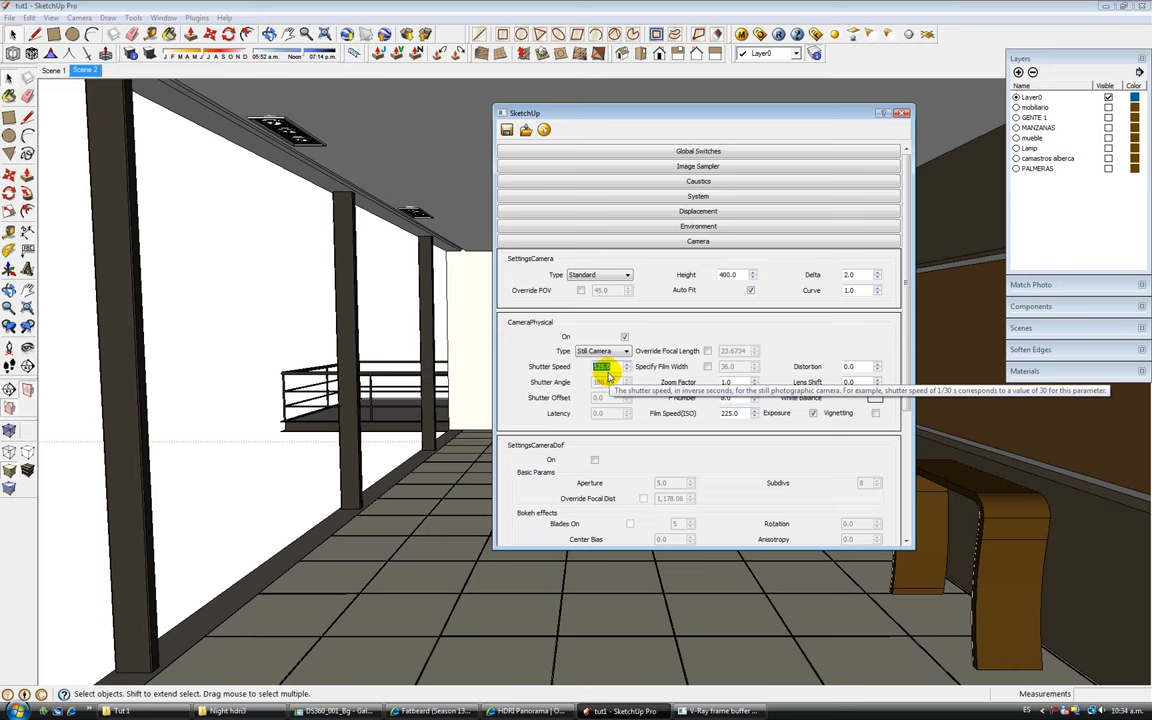
{"action": "mouse_move", "coordinate": [763, 242]}
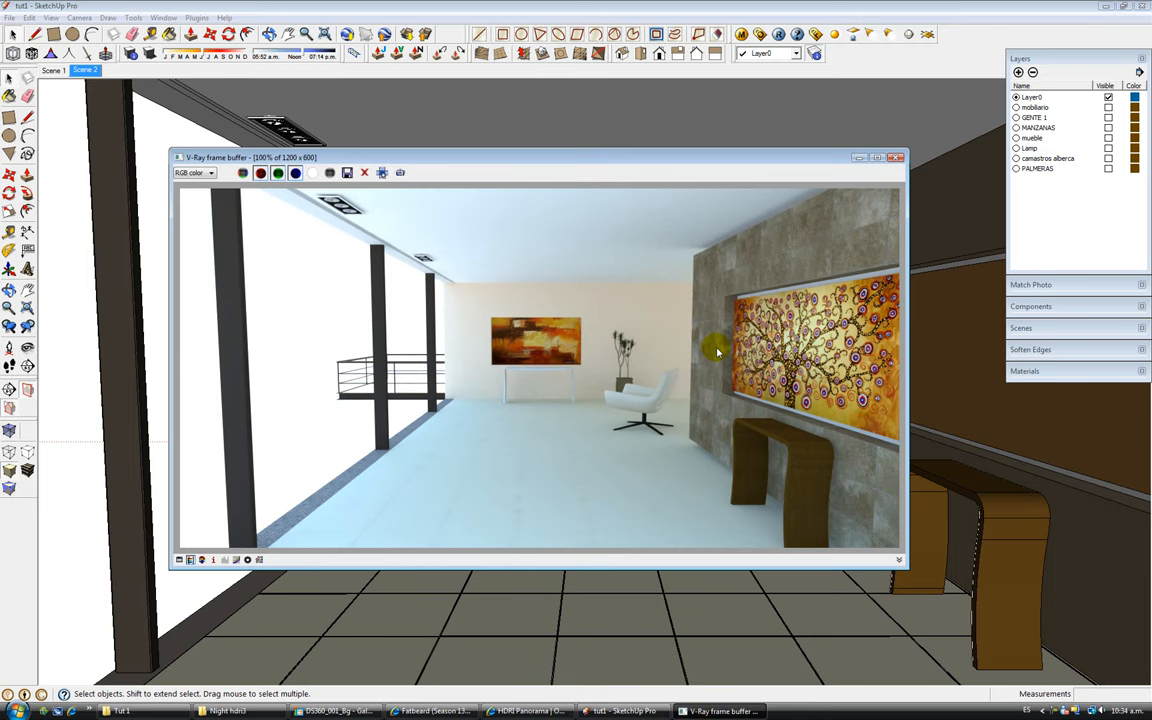
{"action": "mouse_move", "coordinate": [836, 48]}
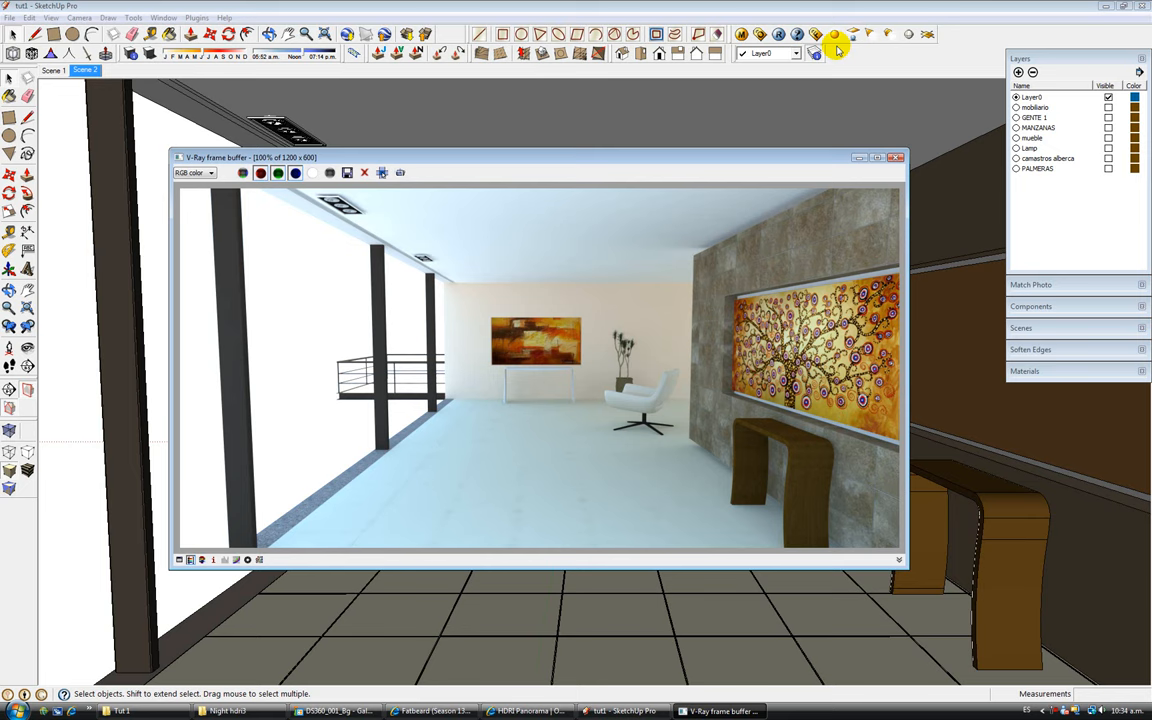
{"action": "mouse_move", "coordinate": [683, 375]}
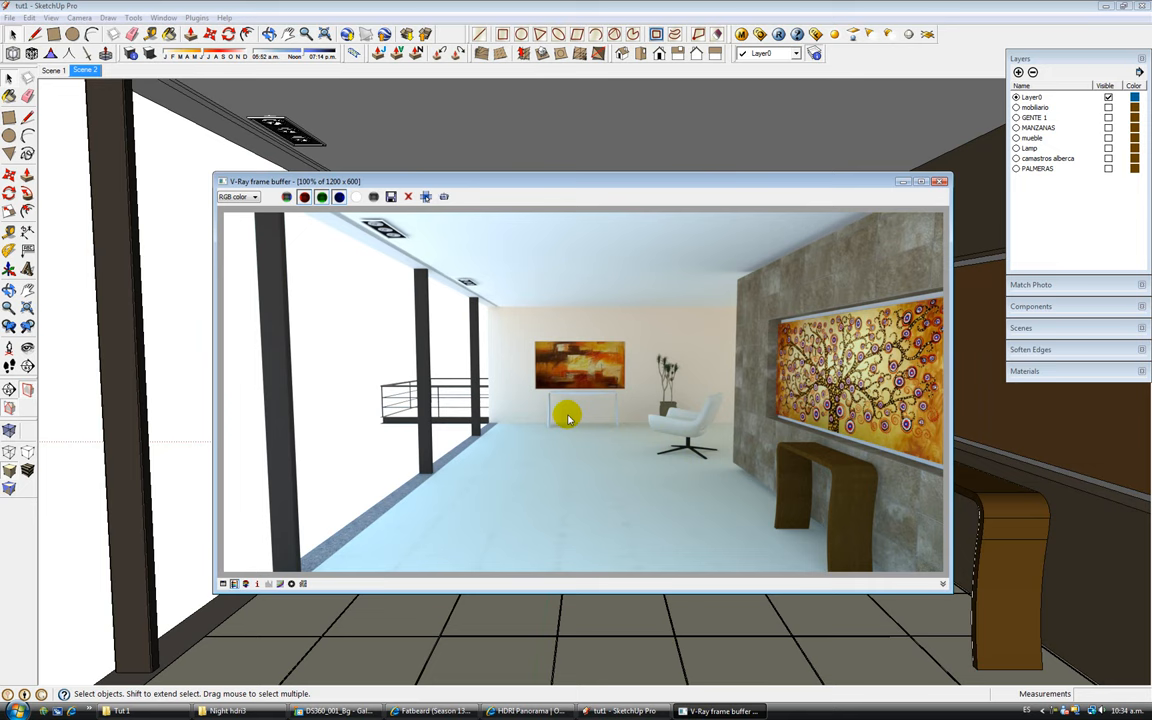
{"action": "mouse_move", "coordinate": [935, 182]}
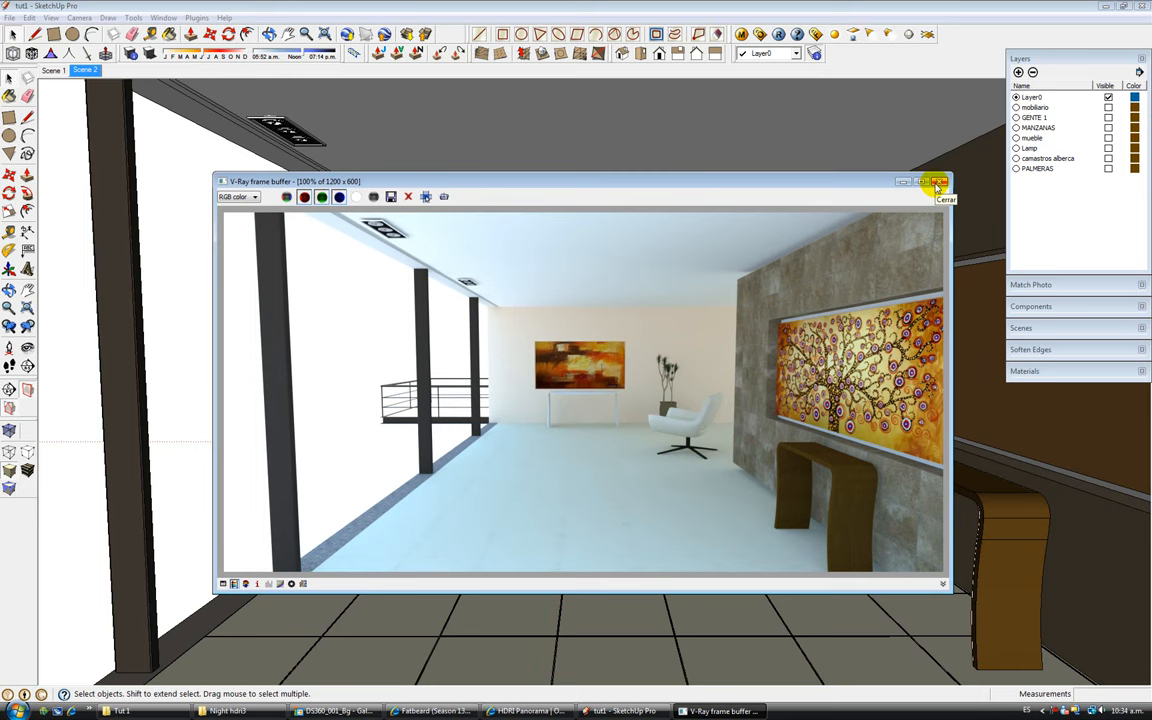
{"action": "left_click", "coordinate": [936, 182]}
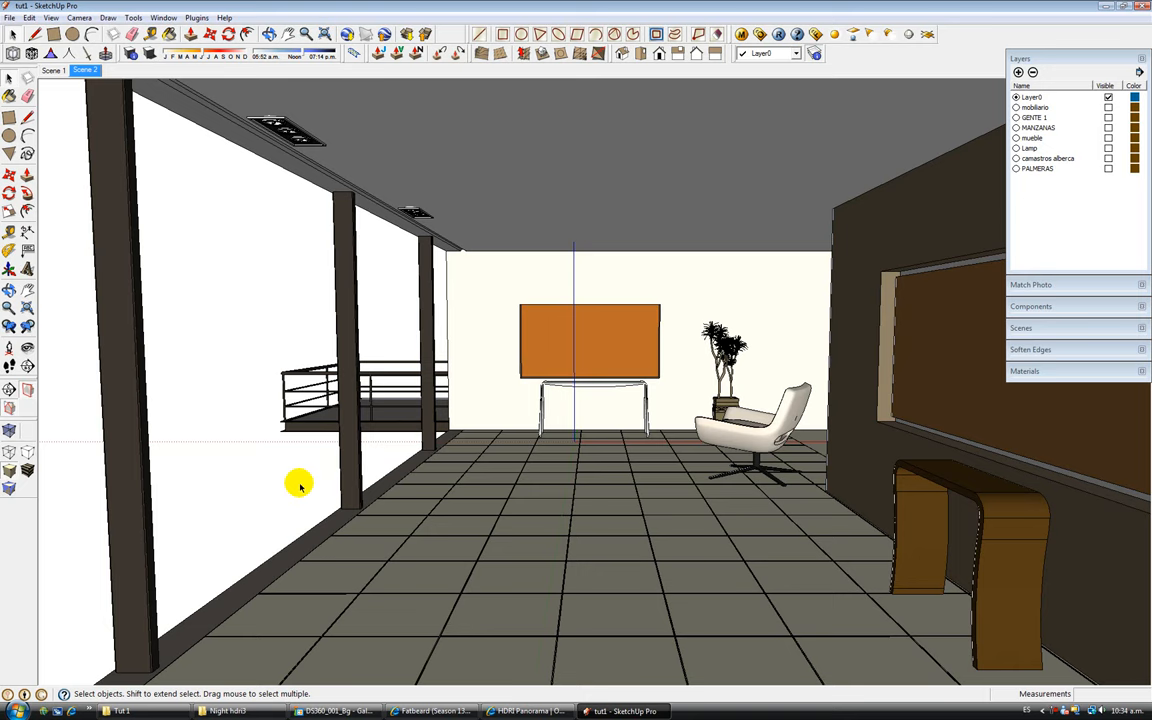
Preview the sunset panorama, open the Tut1 folder, and return to the house model
{"action": "left_click", "coordinate": [228, 711]}
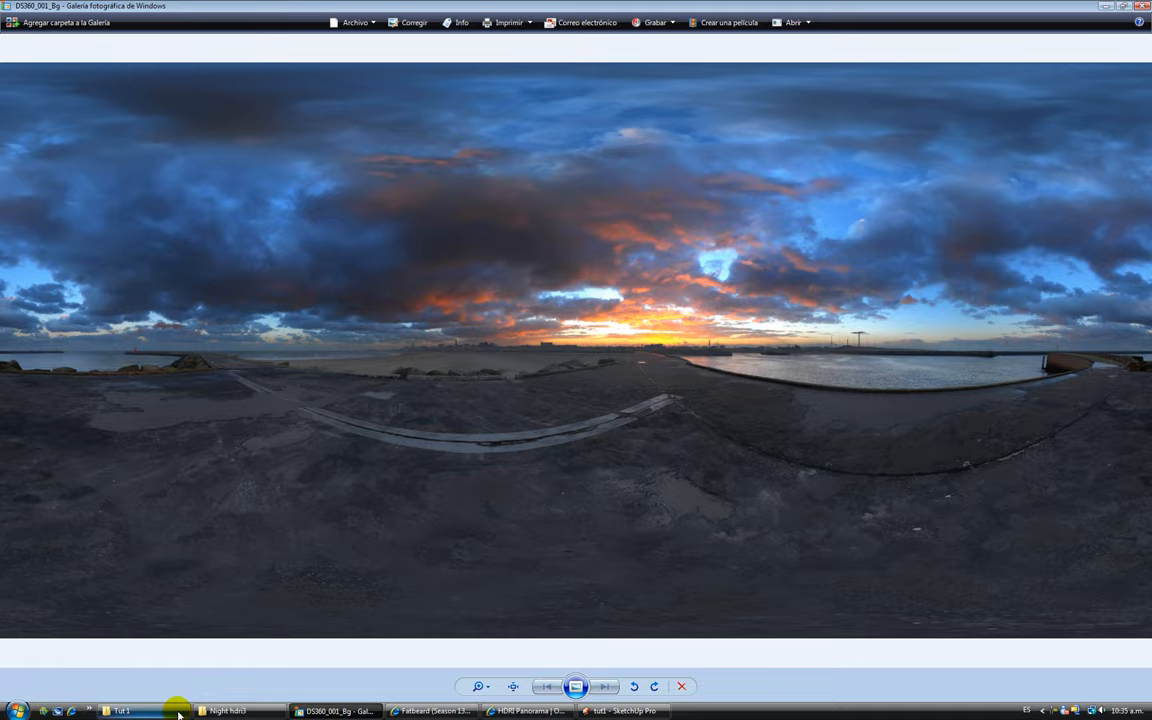
{"action": "left_click", "coordinate": [122, 711]}
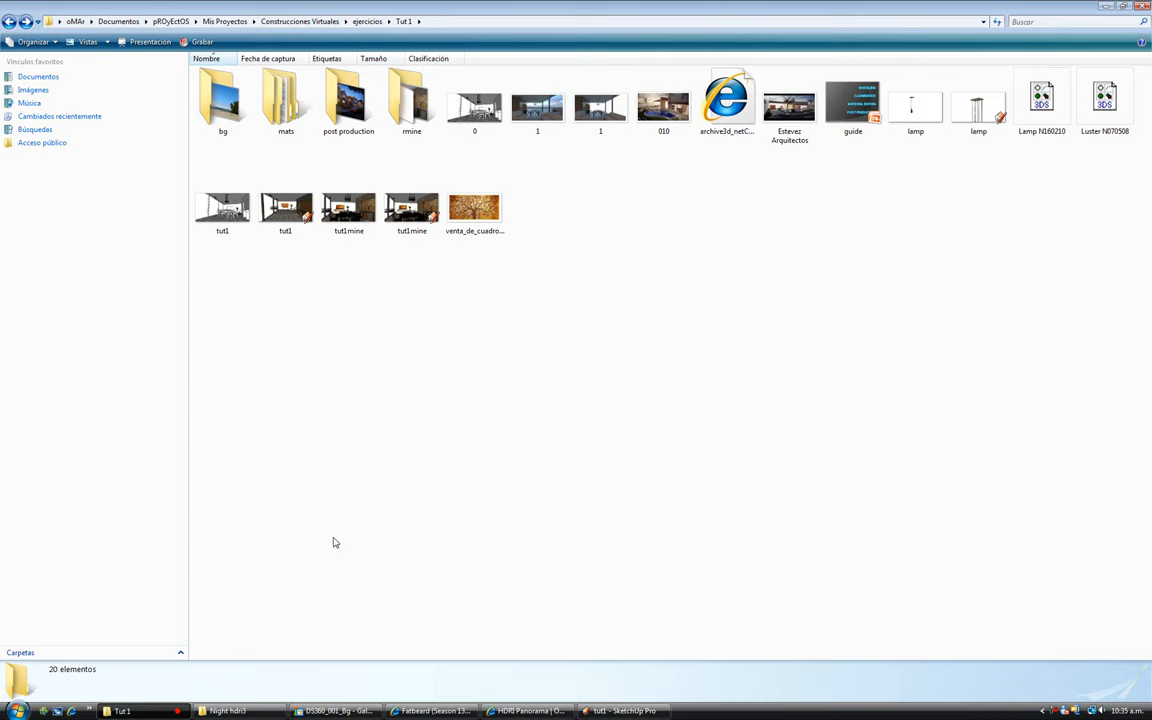
{"action": "double_click", "coordinate": [789, 105]}
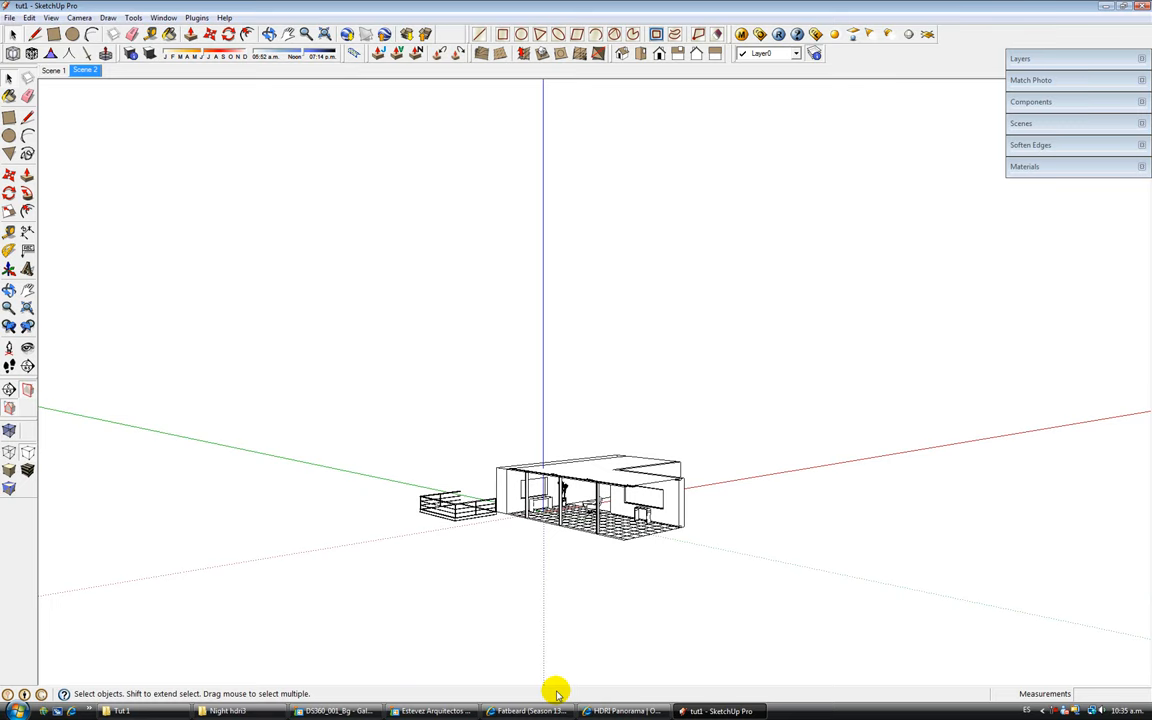
{"action": "left_click", "coordinate": [337, 711]}
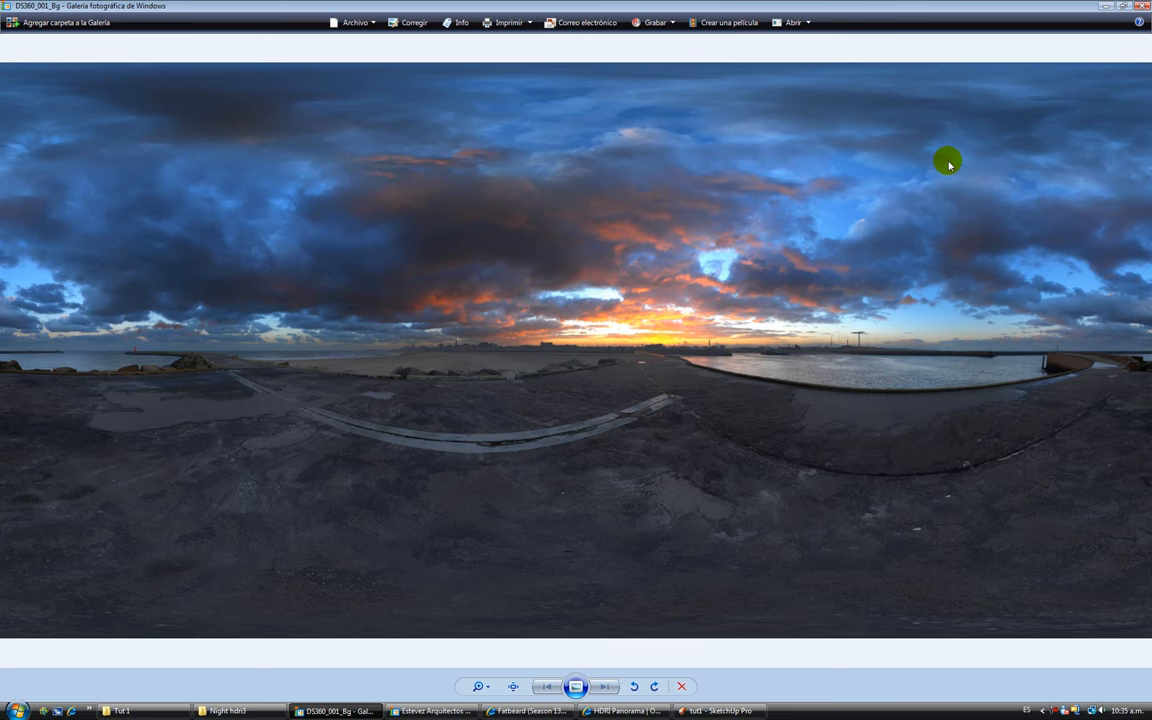
{"action": "mouse_move", "coordinate": [482, 377]}
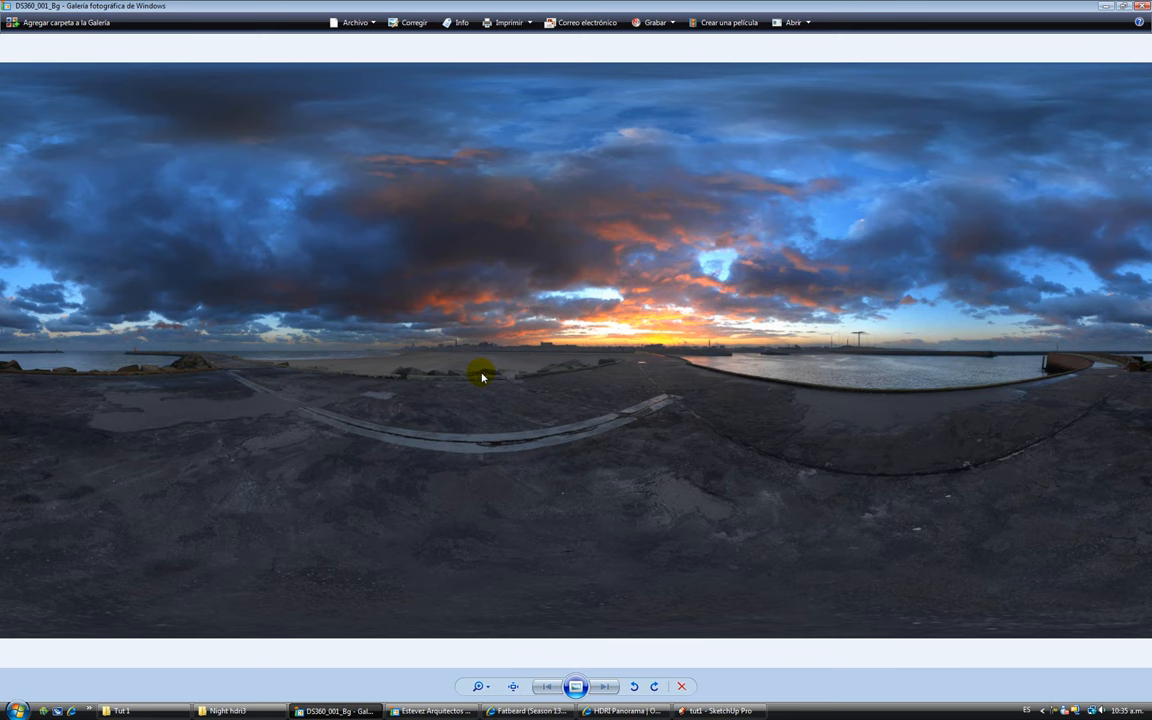
{"action": "mouse_move", "coordinate": [648, 392]}
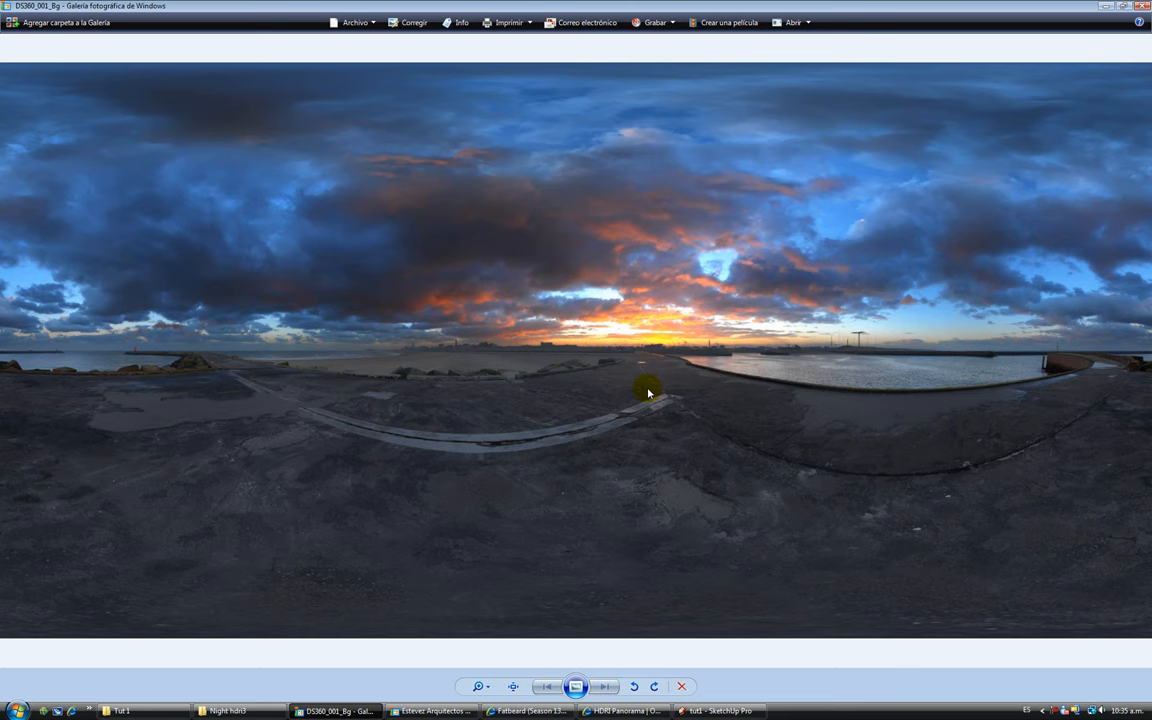
{"action": "mouse_move", "coordinate": [658, 355]}
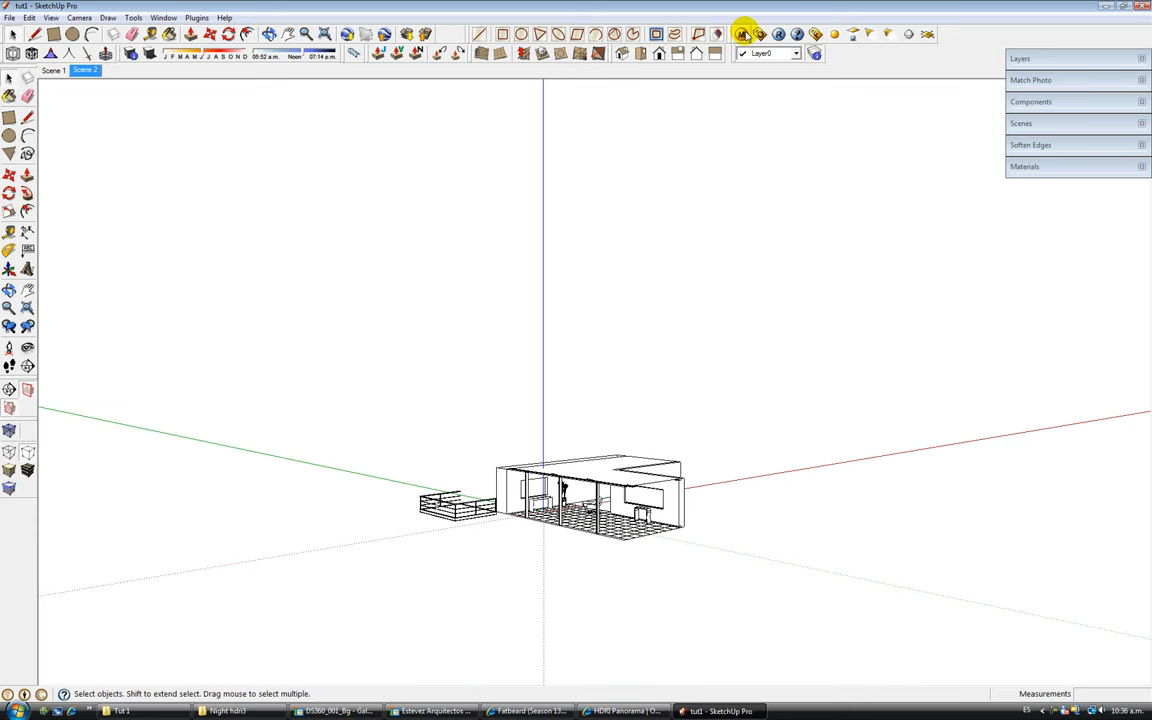
Set the environment GI sky texture type to TexBitmap in V-Ray Options
{"action": "left_click", "coordinate": [744, 34]}
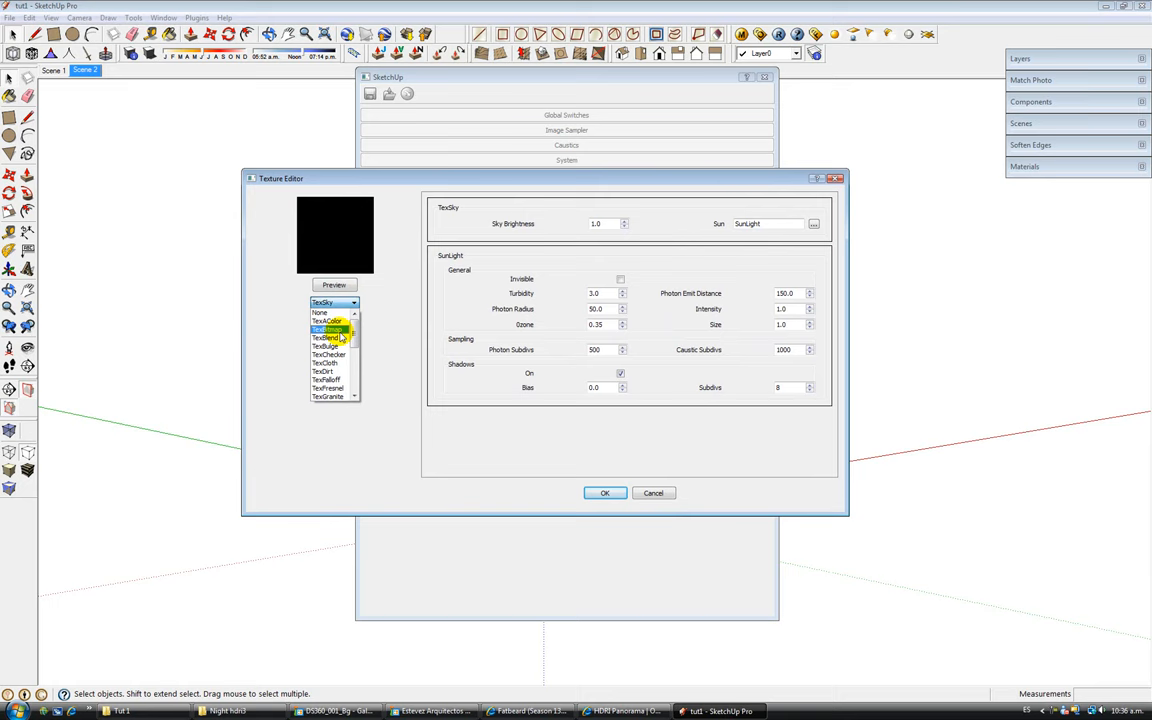
{"action": "left_click", "coordinate": [328, 329]}
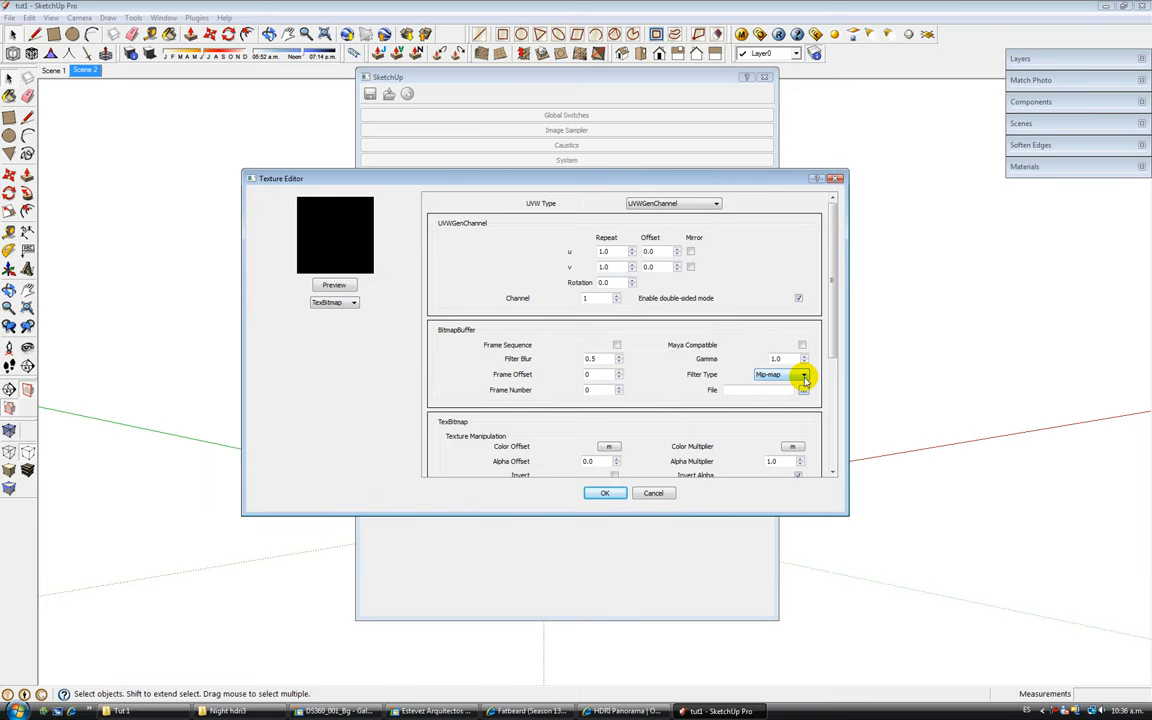
Browse Night hdri3, compare DS360_001_Env and DS360_001_Ref properties, then load DS360_001_Env
{"action": "left_click", "coordinate": [803, 390]}
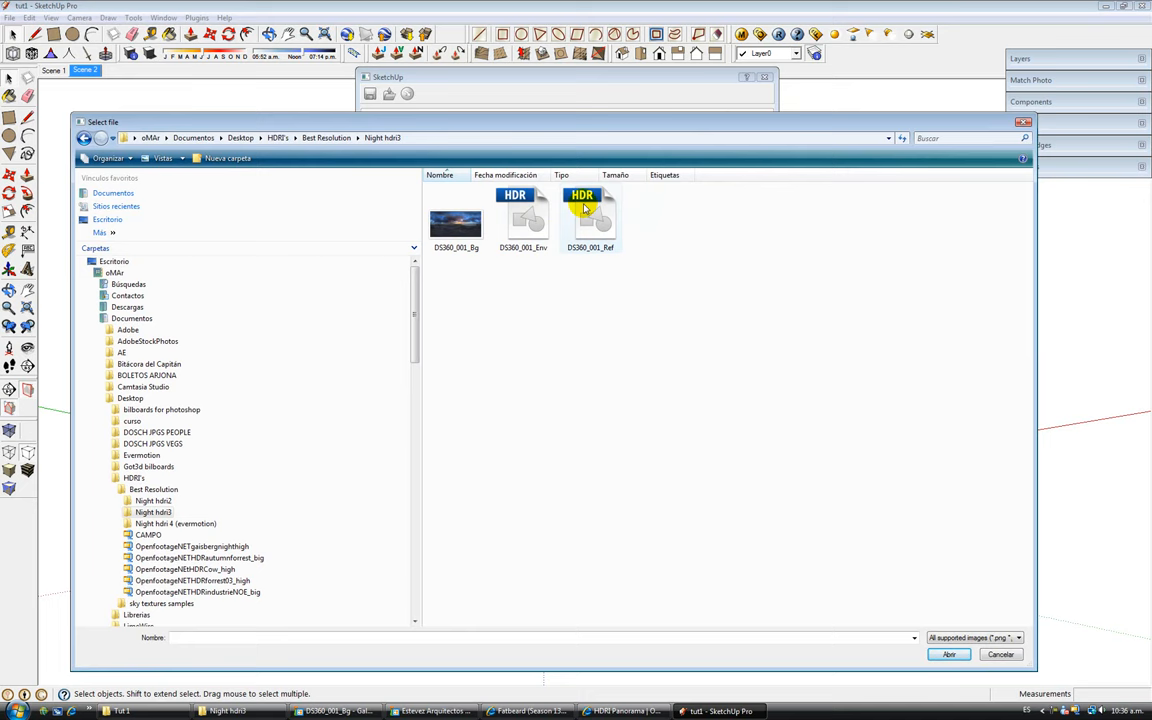
{"action": "mouse_move", "coordinate": [595, 228]}
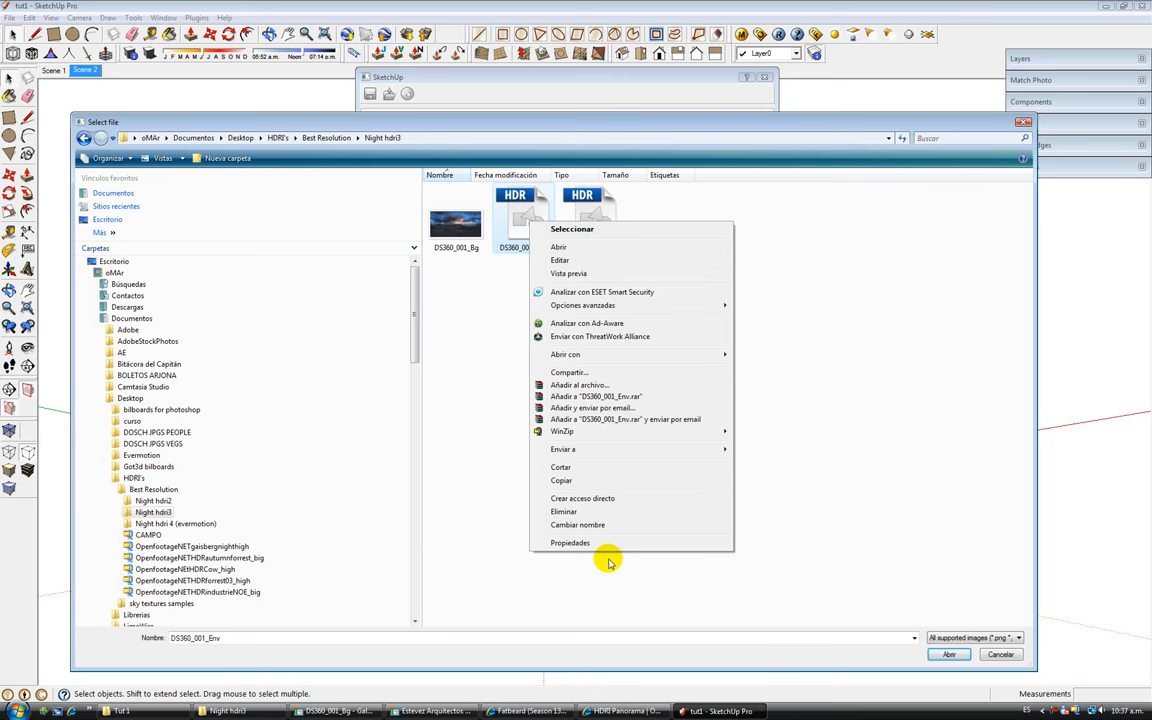
{"action": "left_click", "coordinate": [570, 542]}
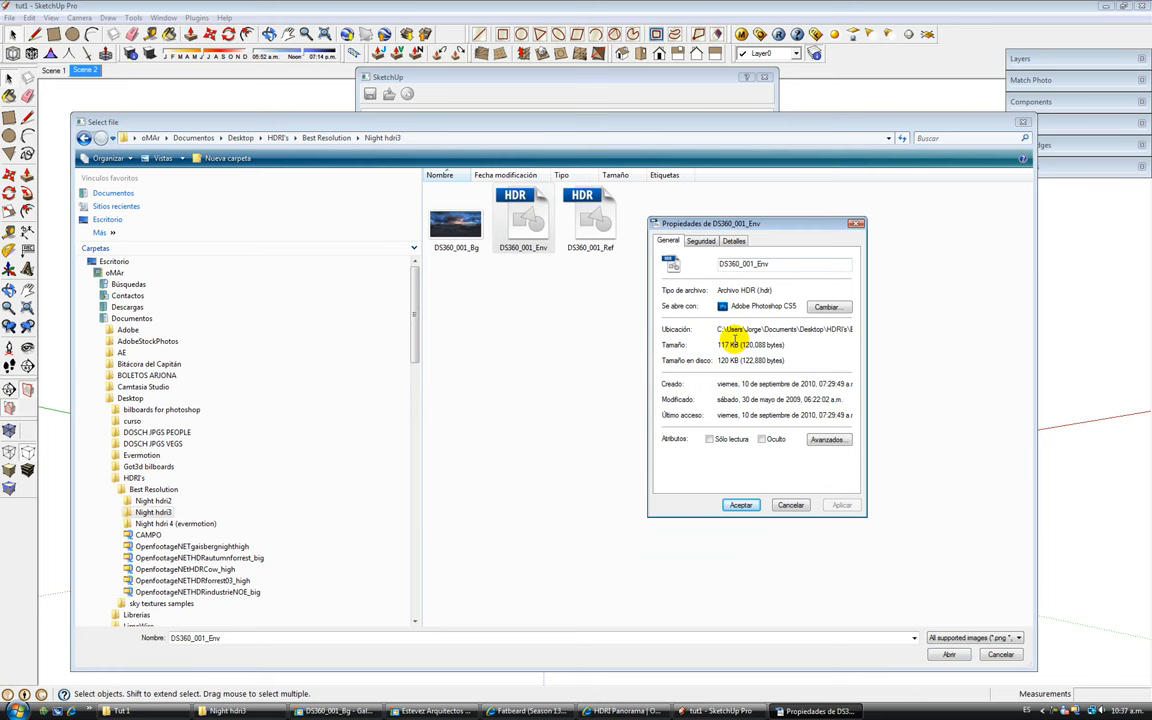
{"action": "right_click", "coordinate": [590, 220]}
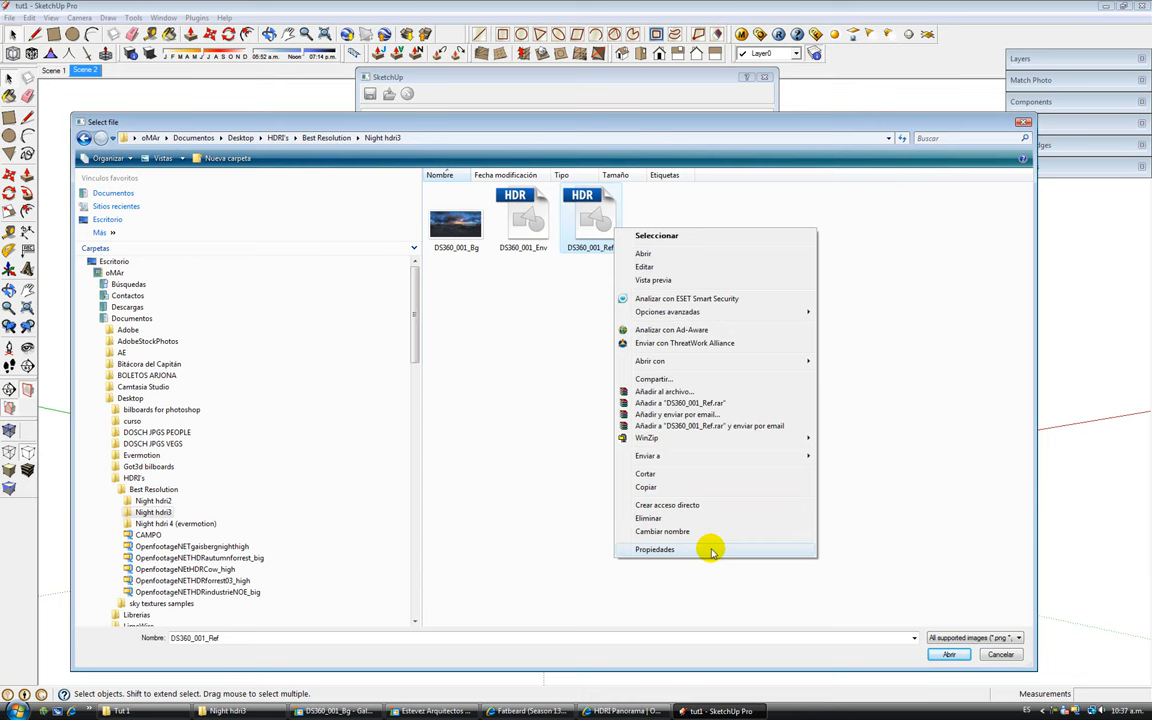
{"action": "left_click", "coordinate": [654, 549]}
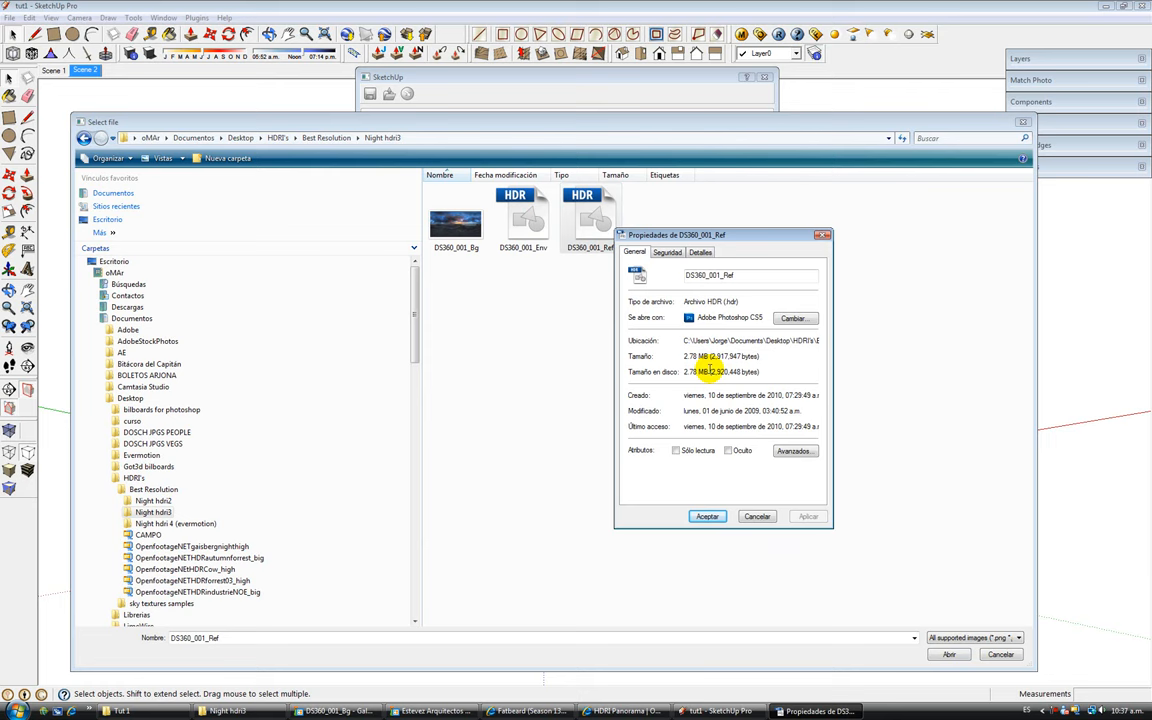
{"action": "left_click", "coordinate": [757, 516]}
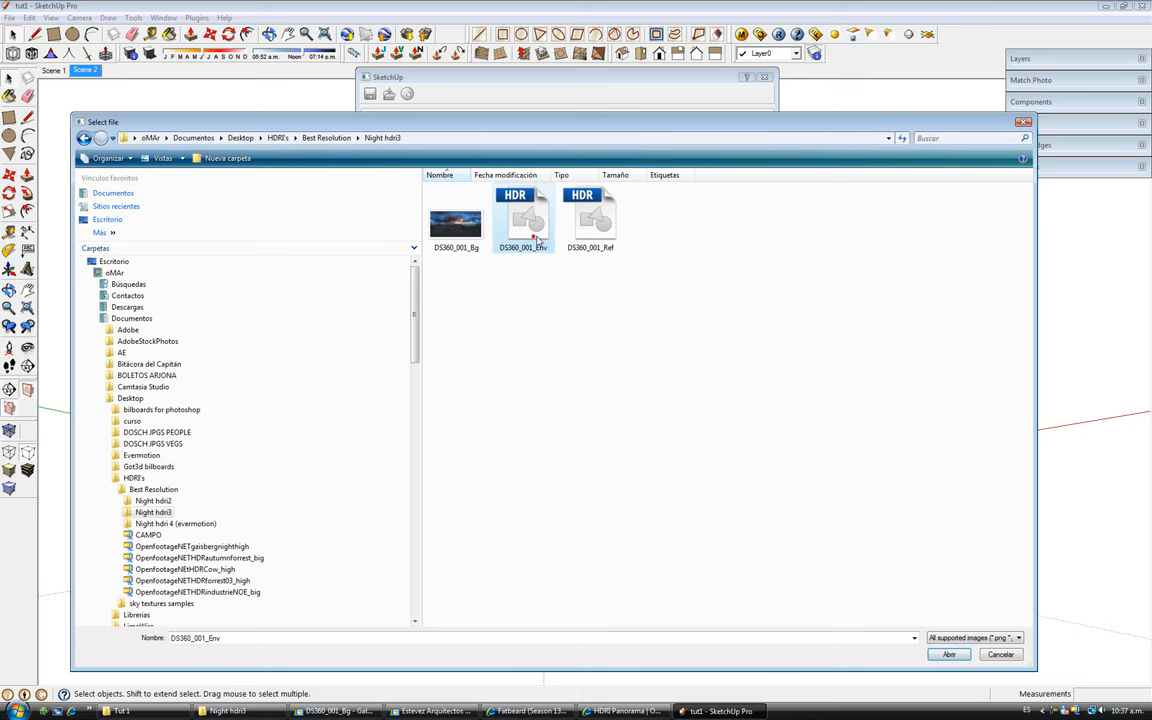
{"action": "left_click", "coordinate": [947, 654]}
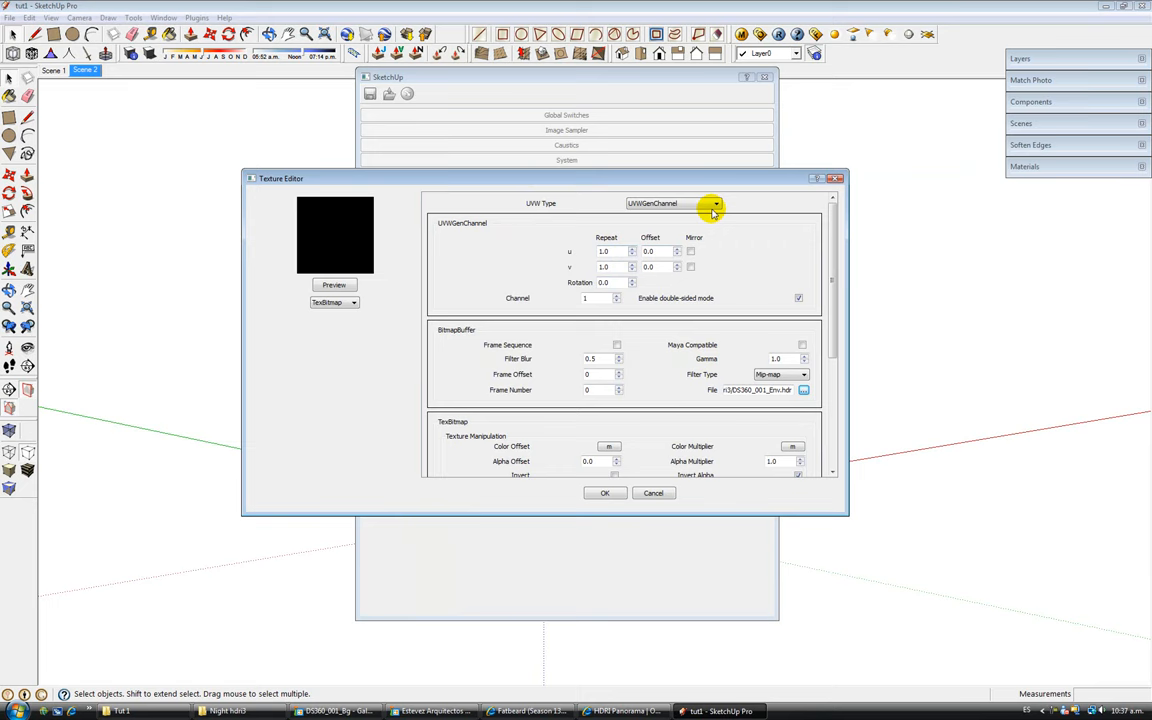
Set UVW type to spherical UVWGenEnvironment, then switch texture type TexSky back to TexBitmap
{"action": "left_click", "coordinate": [714, 203]}
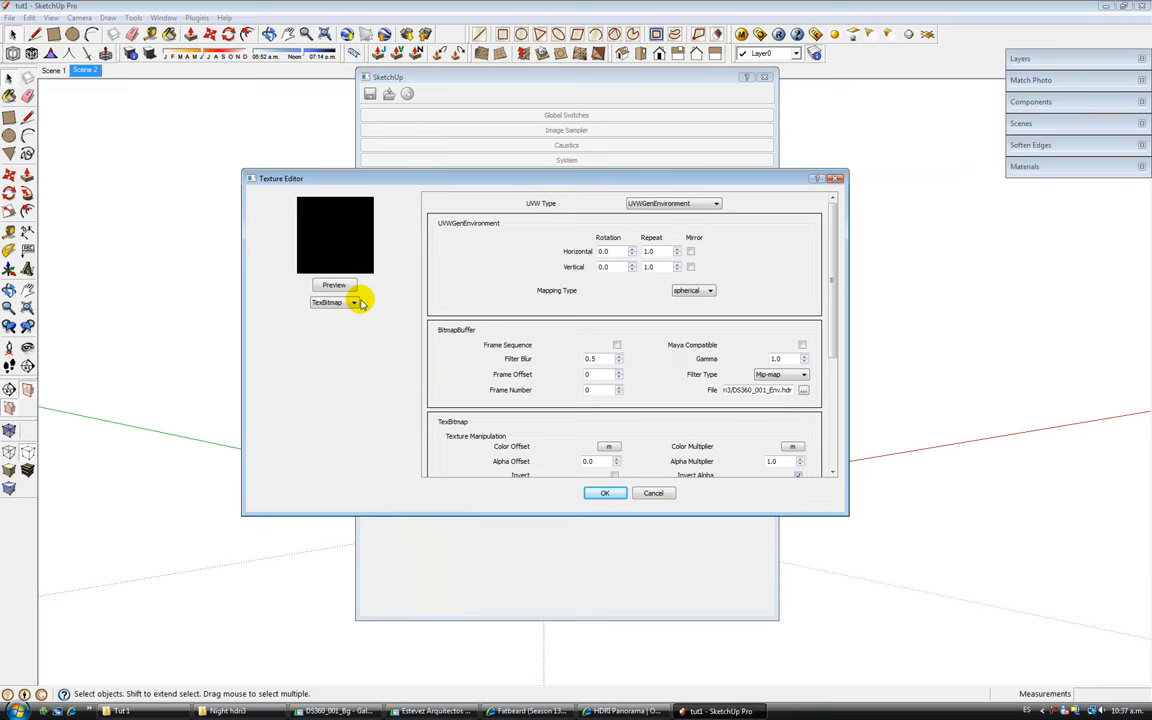
{"action": "left_click", "coordinate": [334, 285]}
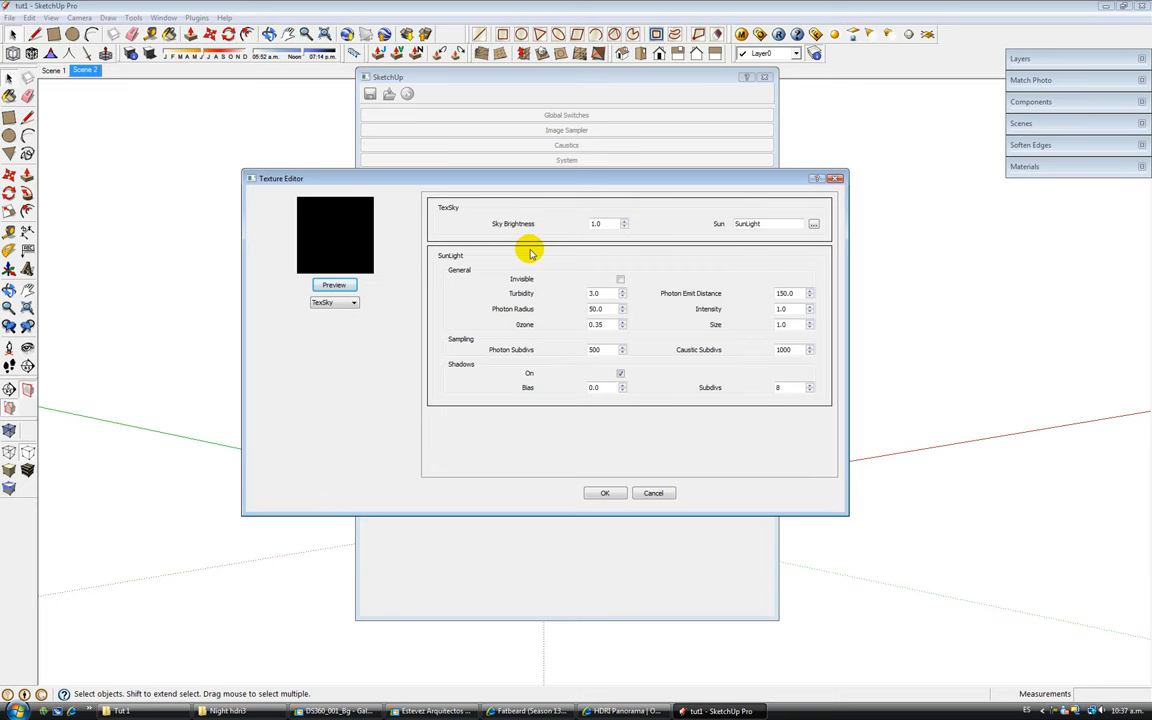
{"action": "left_click", "coordinate": [353, 302]}
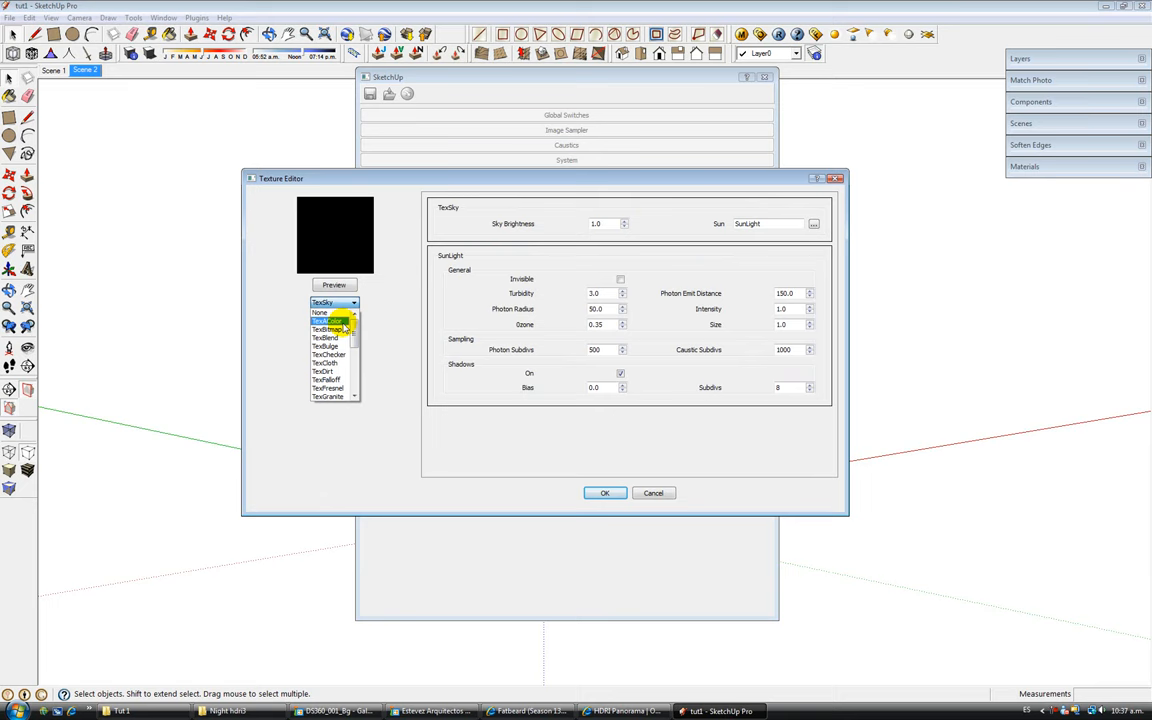
{"action": "left_click", "coordinate": [327, 329]}
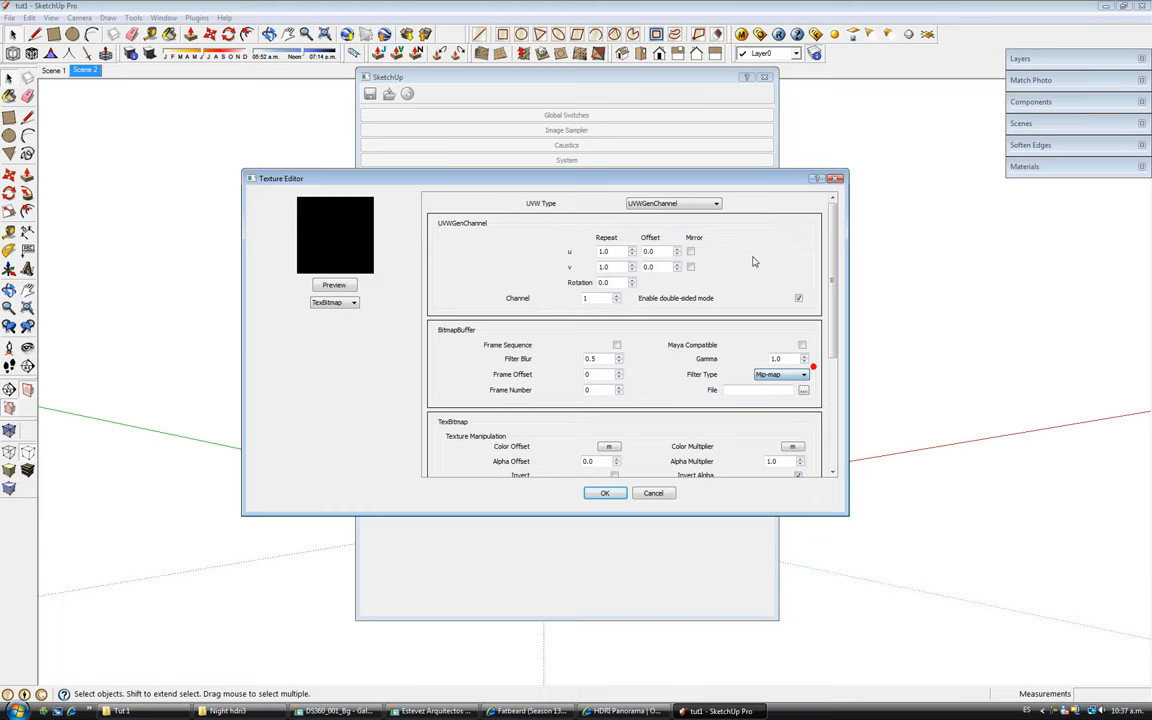
{"action": "left_click", "coordinate": [803, 390]}
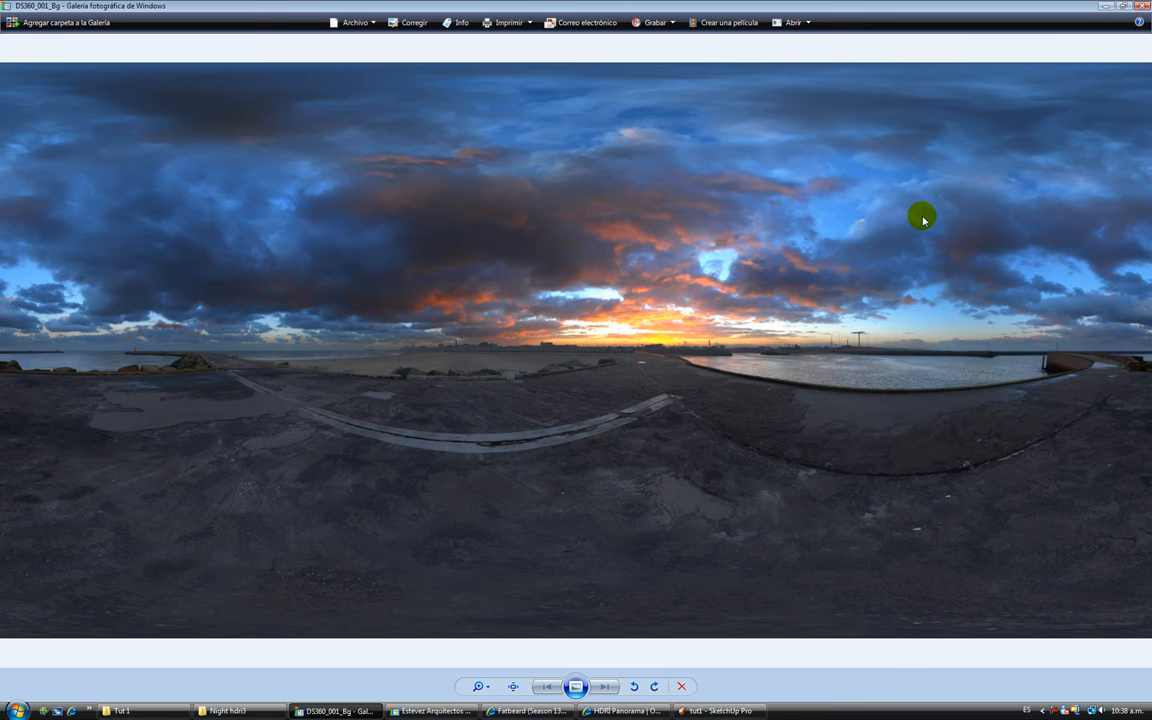
{"action": "mouse_move", "coordinate": [834, 246]}
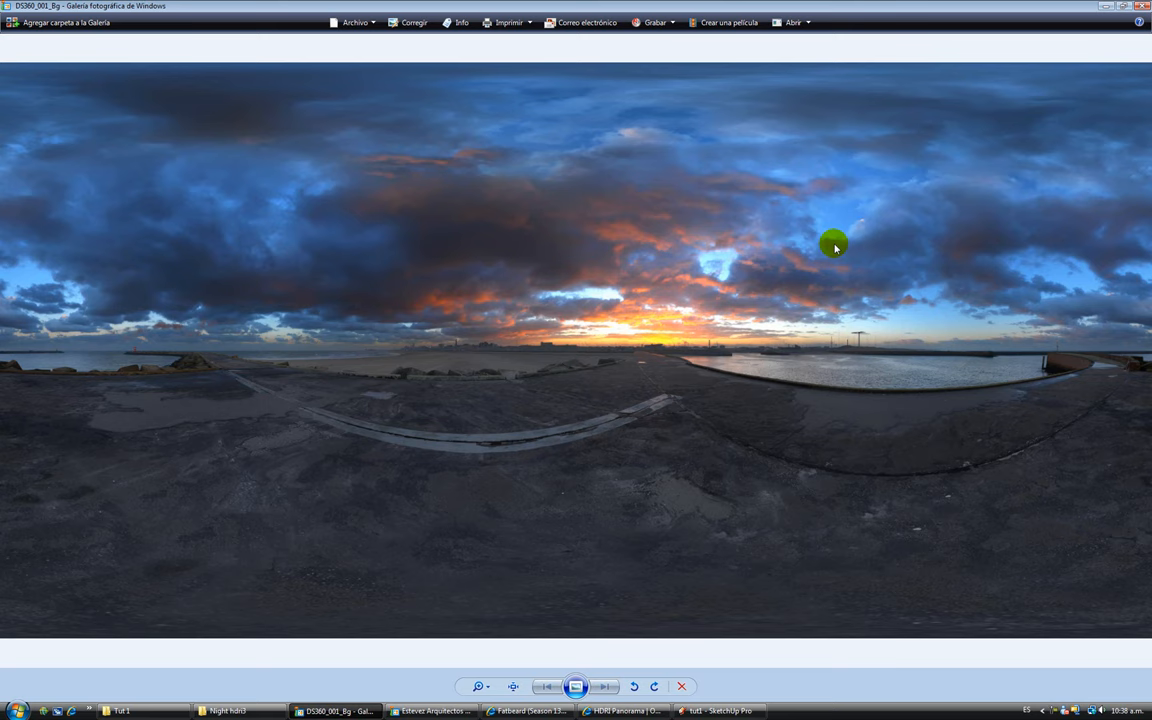
{"action": "mouse_move", "coordinate": [700, 268]}
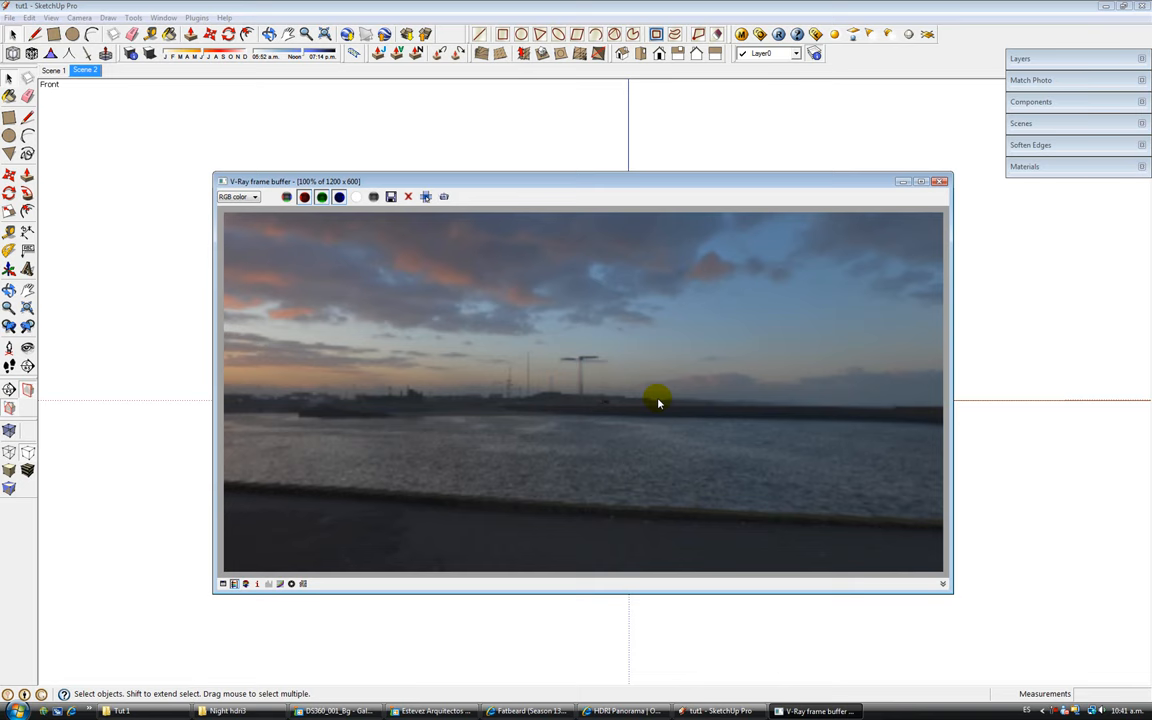
Compare the harbour background render with the DS360_001_Bg panorama in Photo Gallery
{"action": "left_click", "coordinate": [938, 181]}
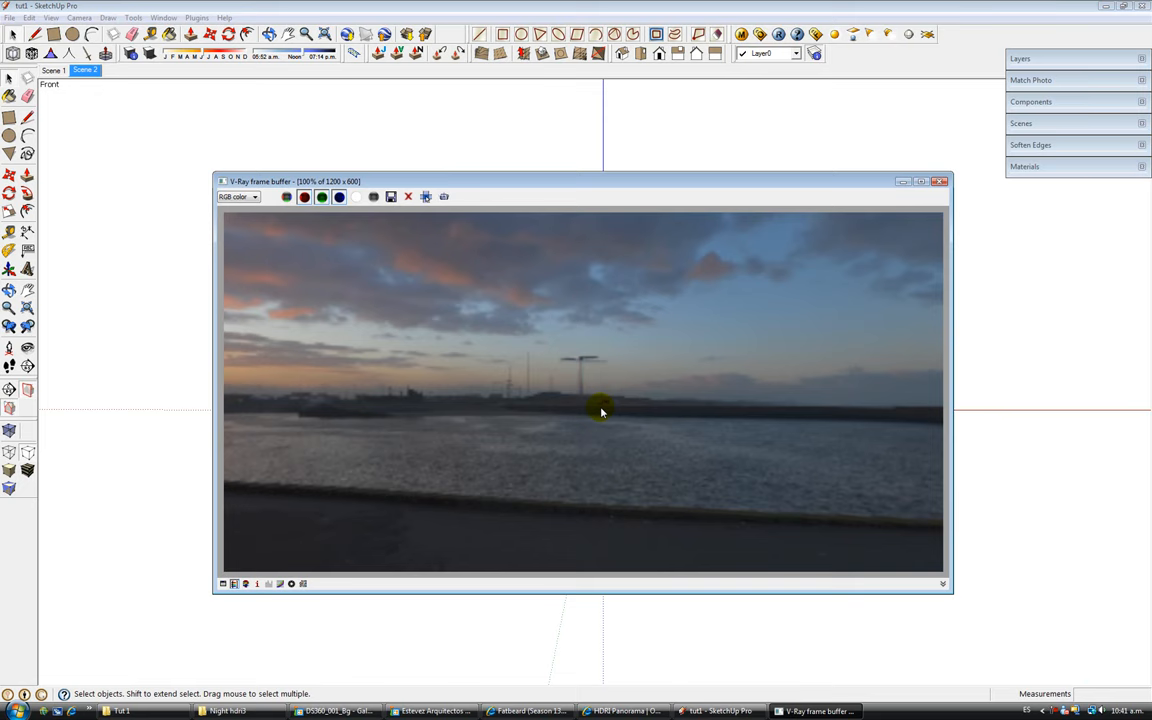
{"action": "mouse_move", "coordinate": [578, 406]}
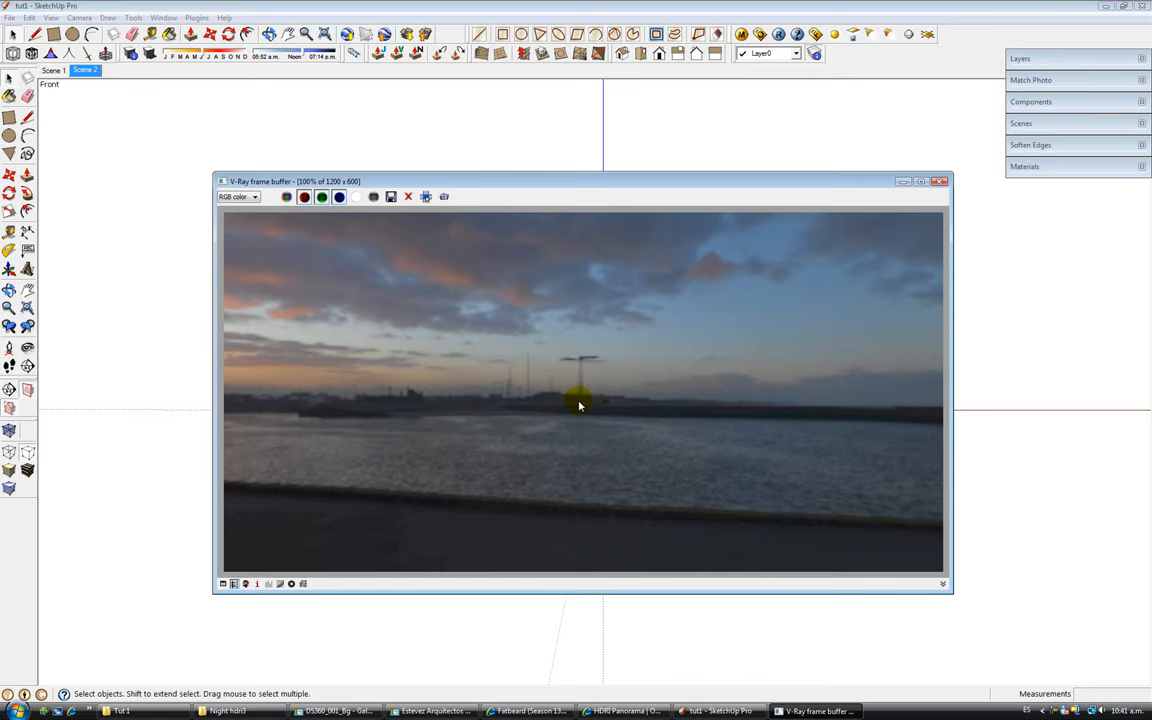
{"action": "left_click", "coordinate": [337, 711]}
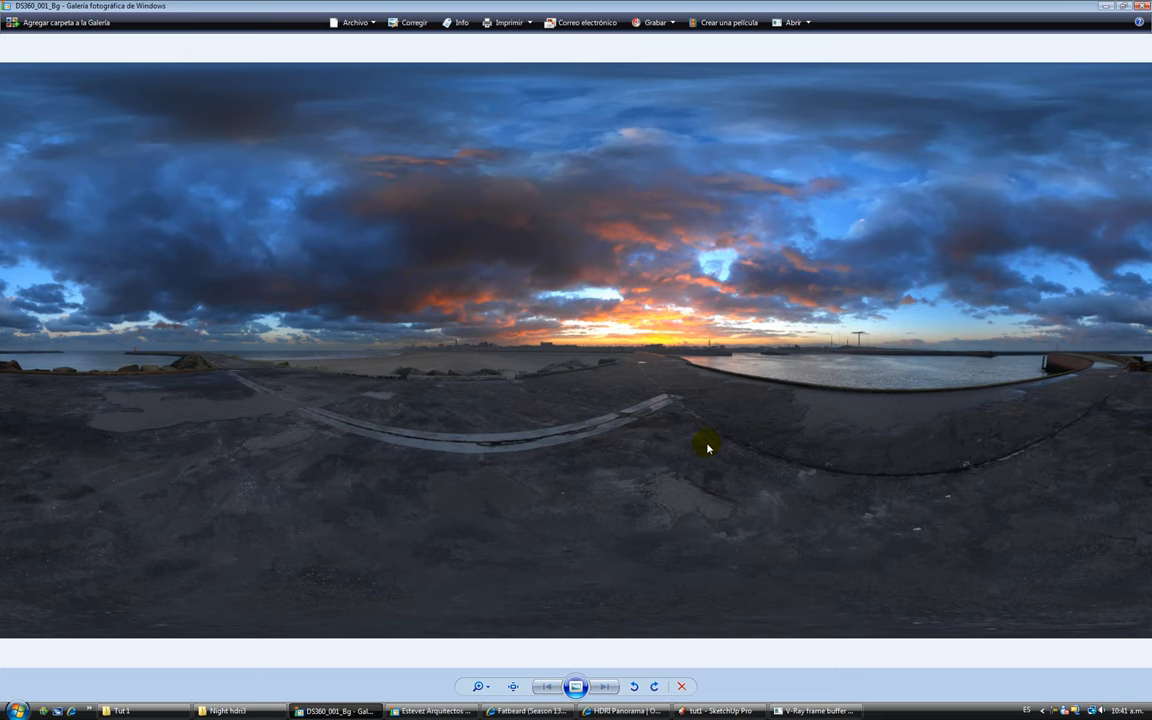
{"action": "mouse_move", "coordinate": [576, 365]}
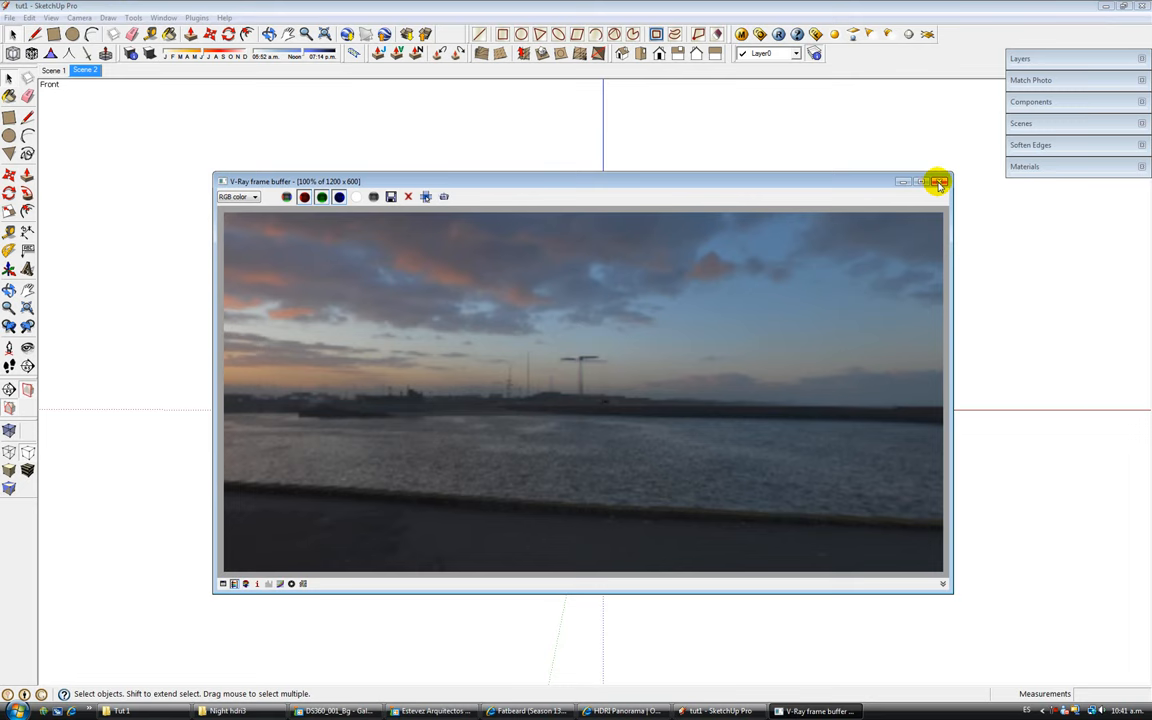
Close the background-only render and render the house within the sunset harbour panorama
{"action": "left_click", "coordinate": [938, 181]}
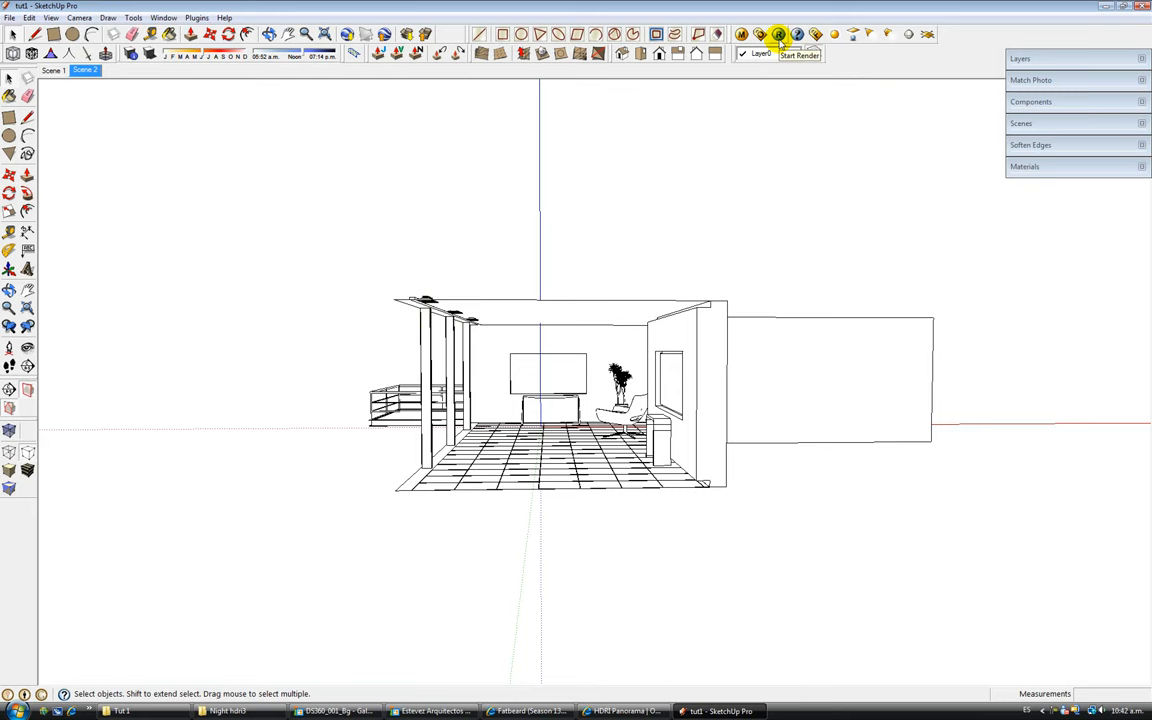
{"action": "left_click", "coordinate": [778, 34]}
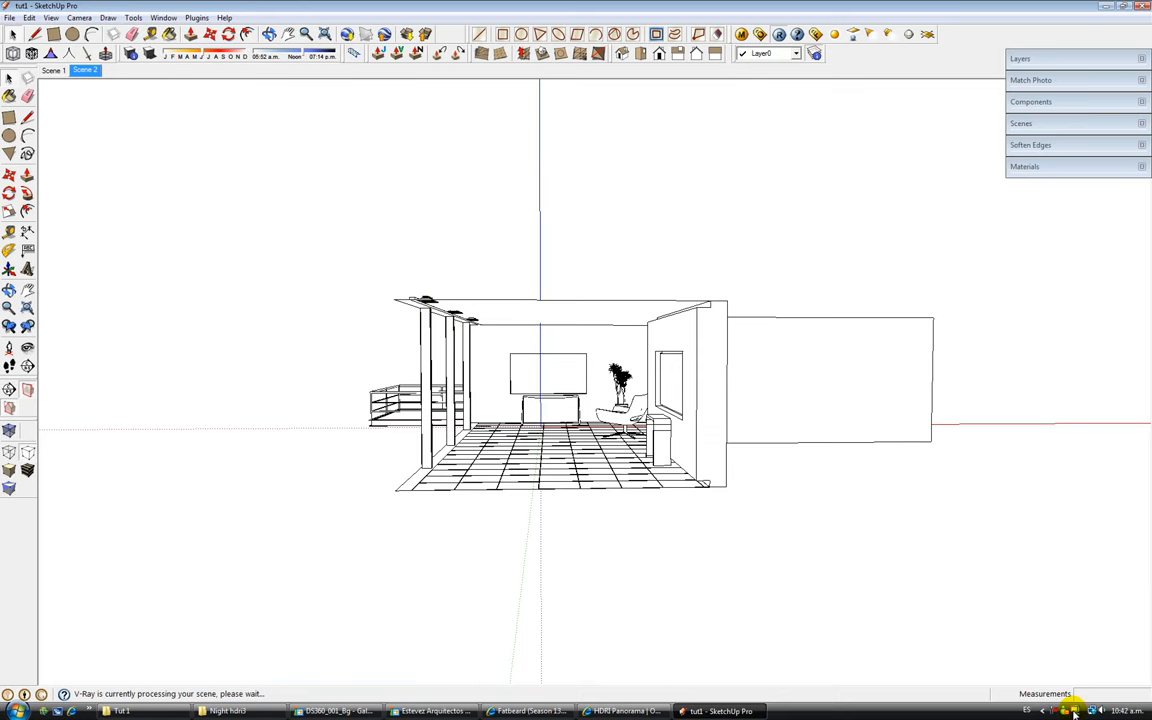
{"action": "left_click", "coordinate": [1073, 711]}
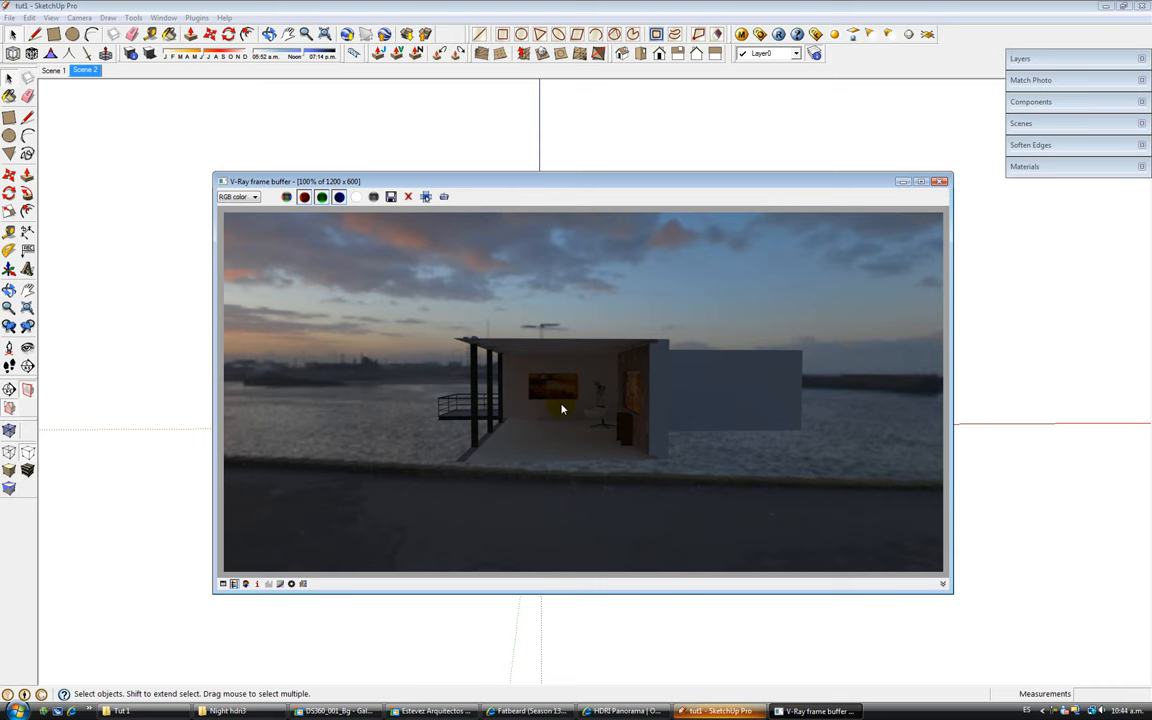
{"action": "mouse_move", "coordinate": [884, 287]}
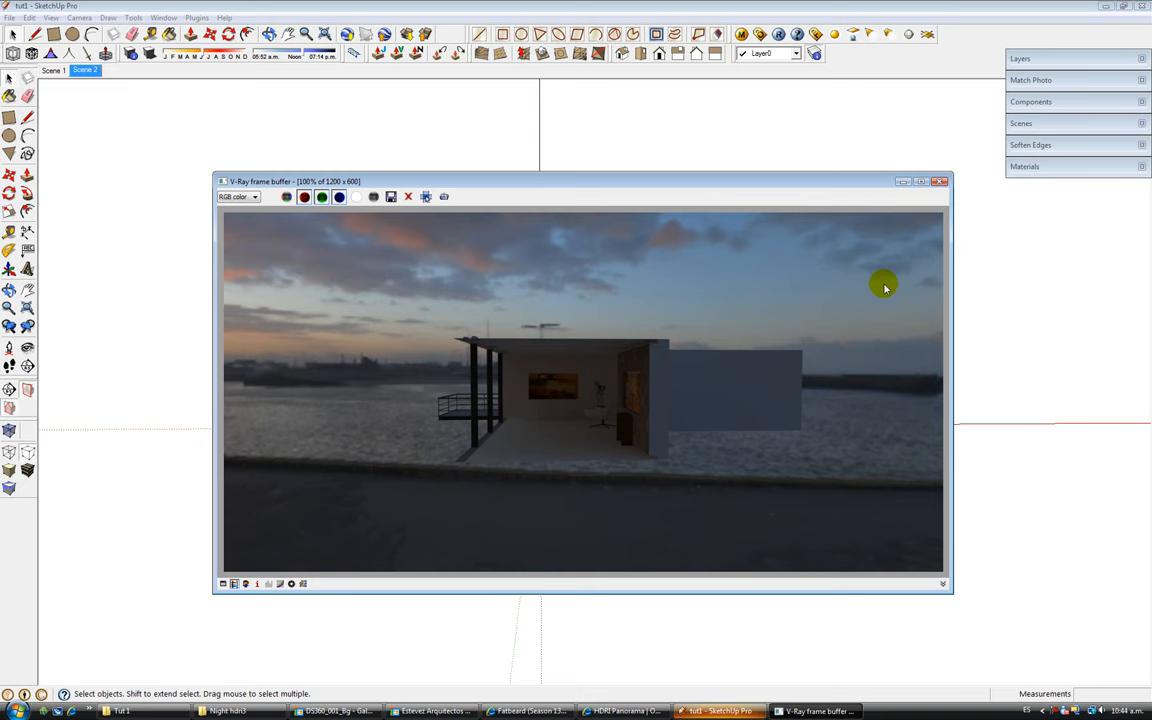
{"action": "mouse_move", "coordinate": [415, 273]}
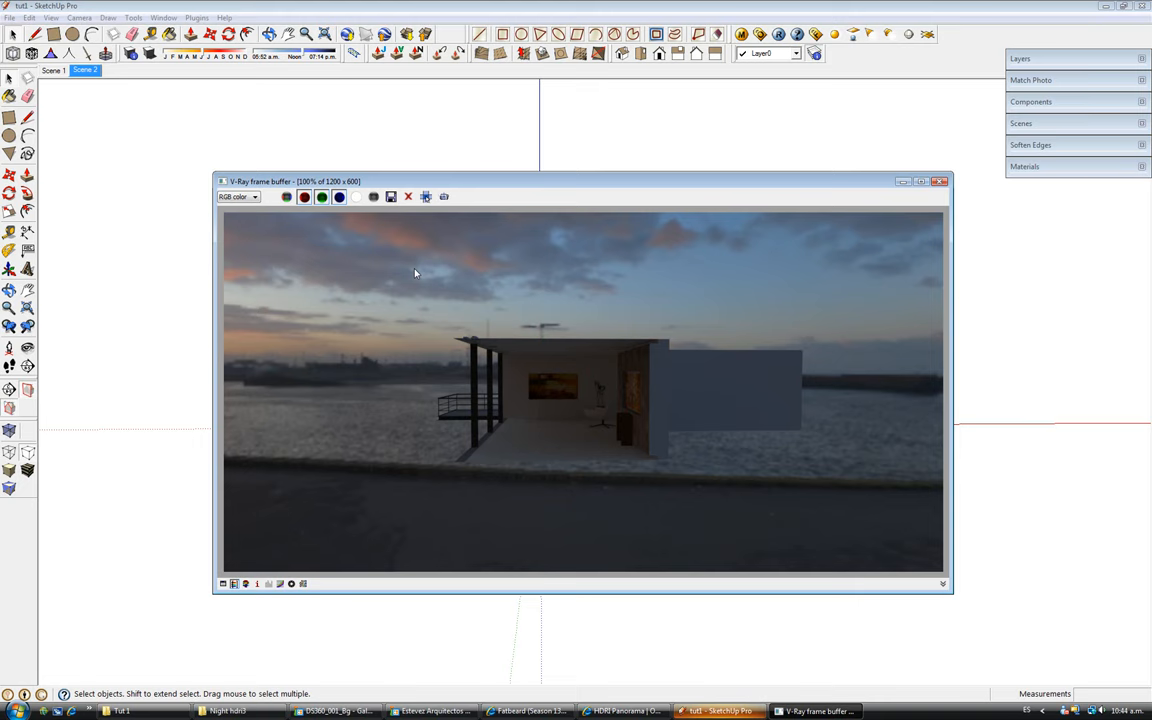
{"action": "mouse_move", "coordinate": [293, 342]}
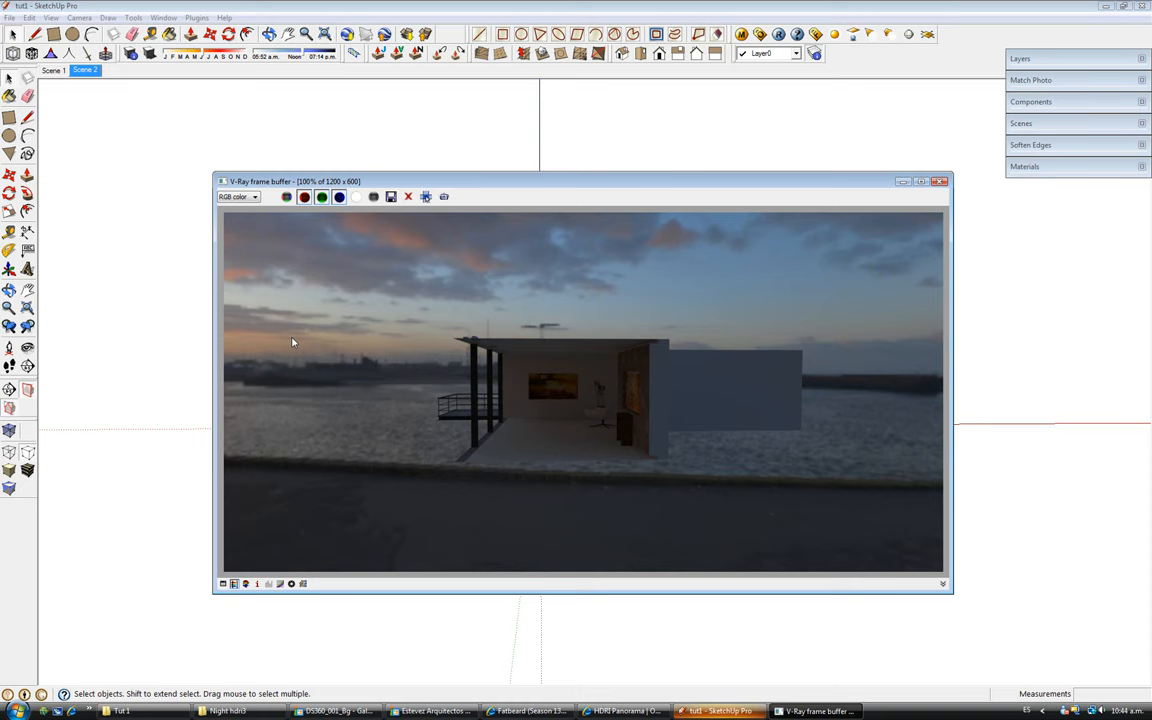
{"action": "mouse_move", "coordinate": [332, 281]}
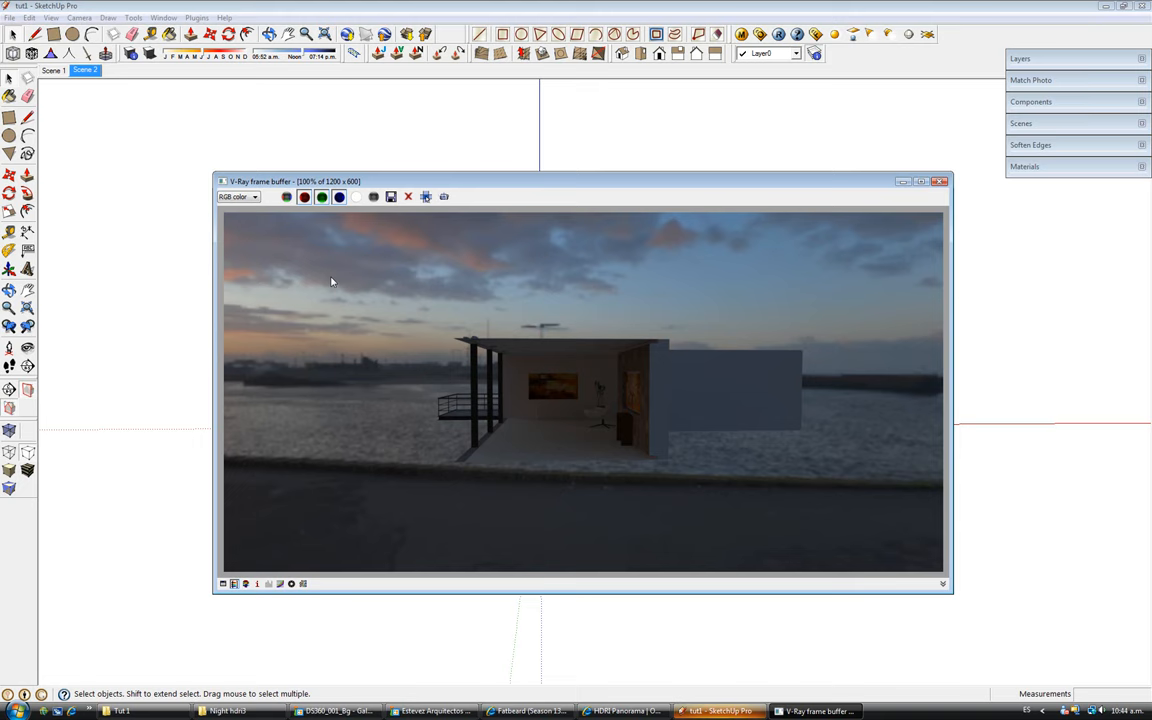
{"action": "mouse_move", "coordinate": [500, 698]}
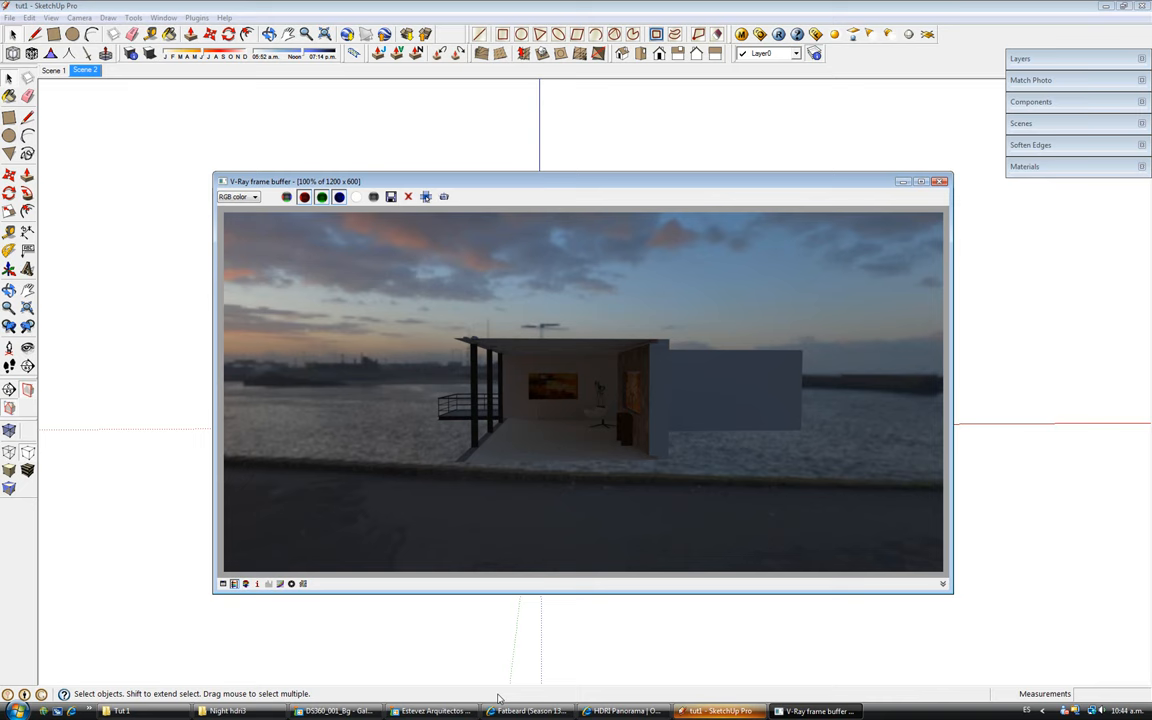
{"action": "mouse_move", "coordinate": [483, 678]}
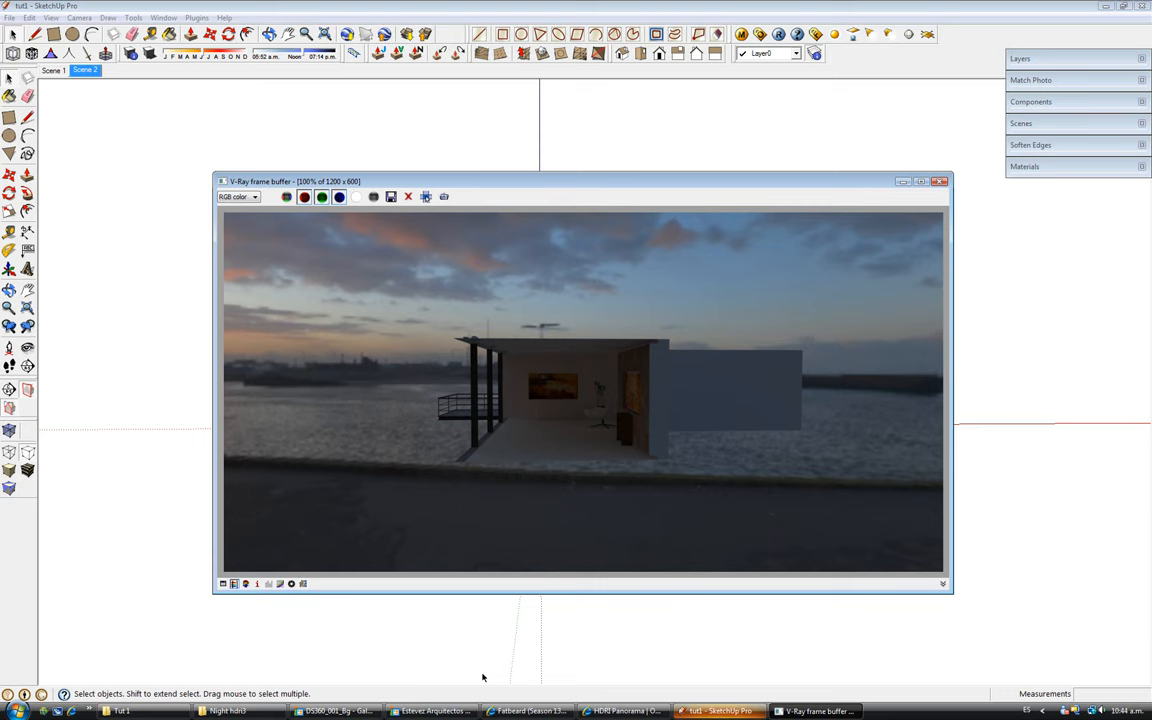